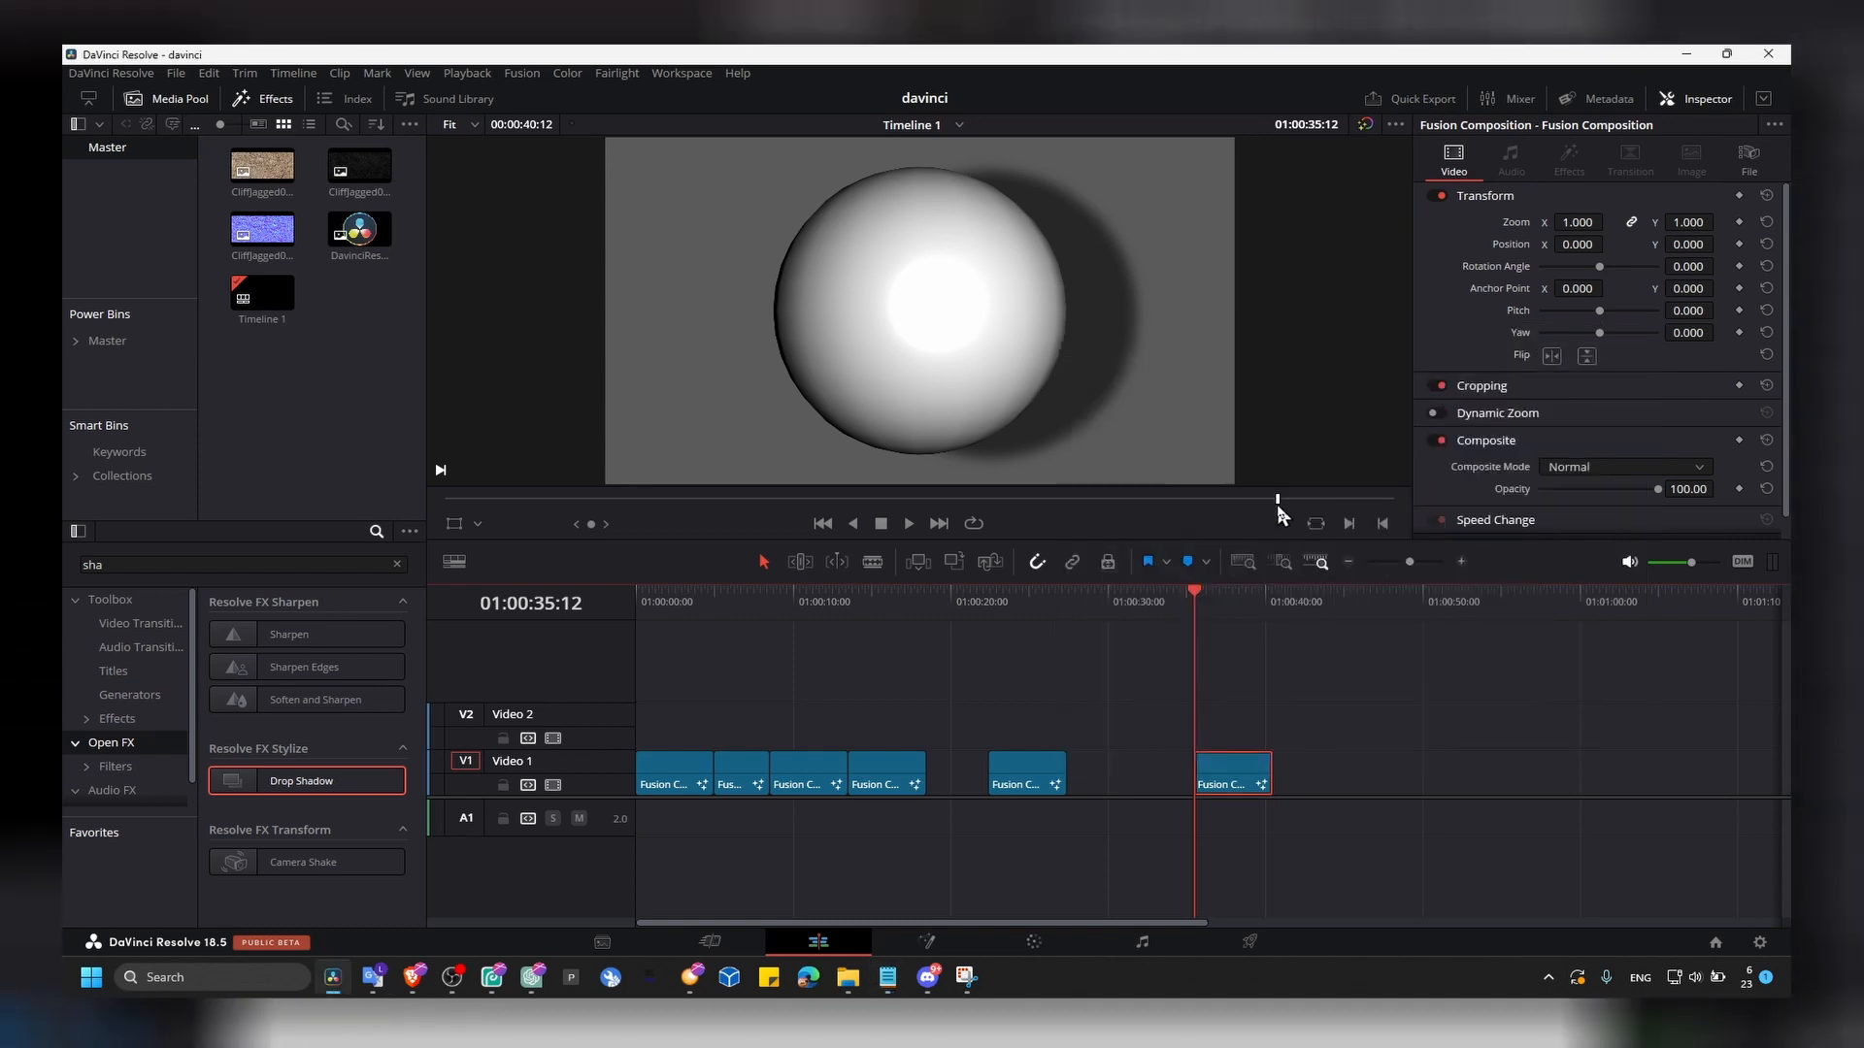
Step: Open the sphere clip in the Fusion page to show its node graph
{"action": "left_click", "coordinate": [1218, 782]}
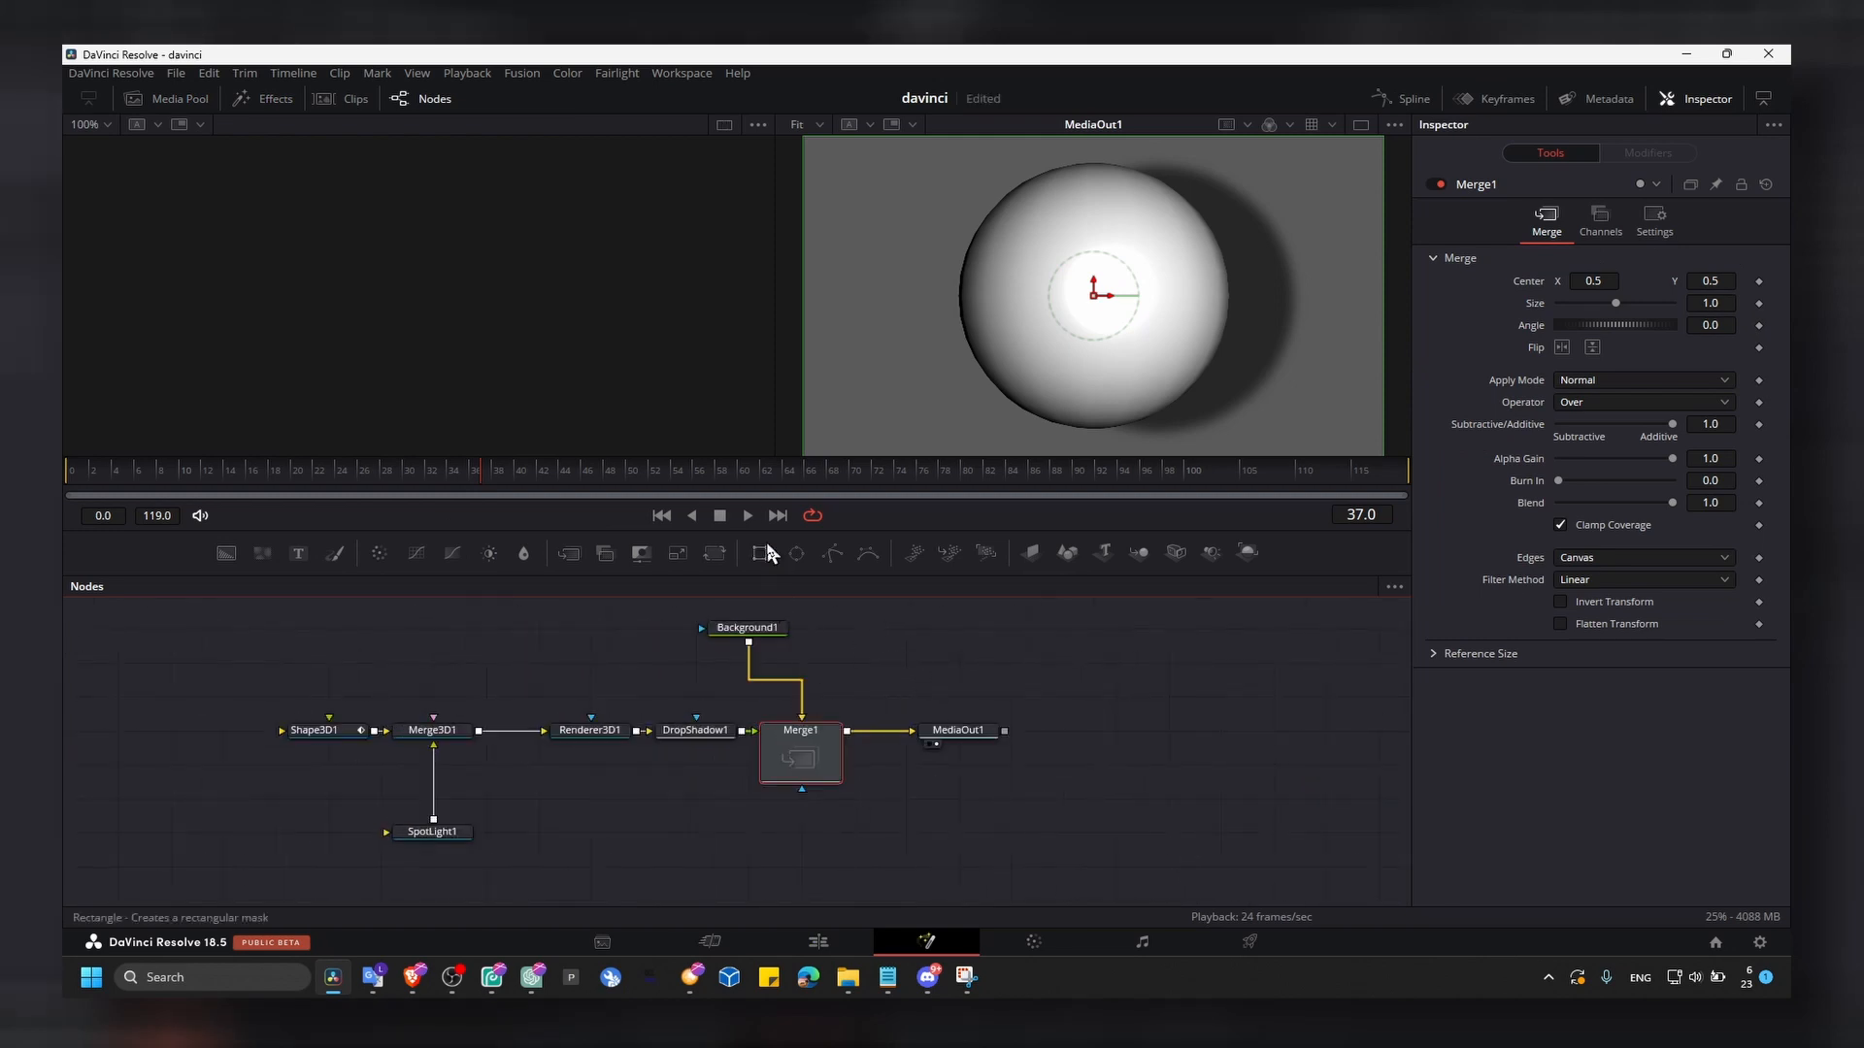
Step: Remove Background1 and Merge1, leaving DropShadow1 disconnected from MediaOut1
{"action": "left_click", "coordinate": [746, 628]}
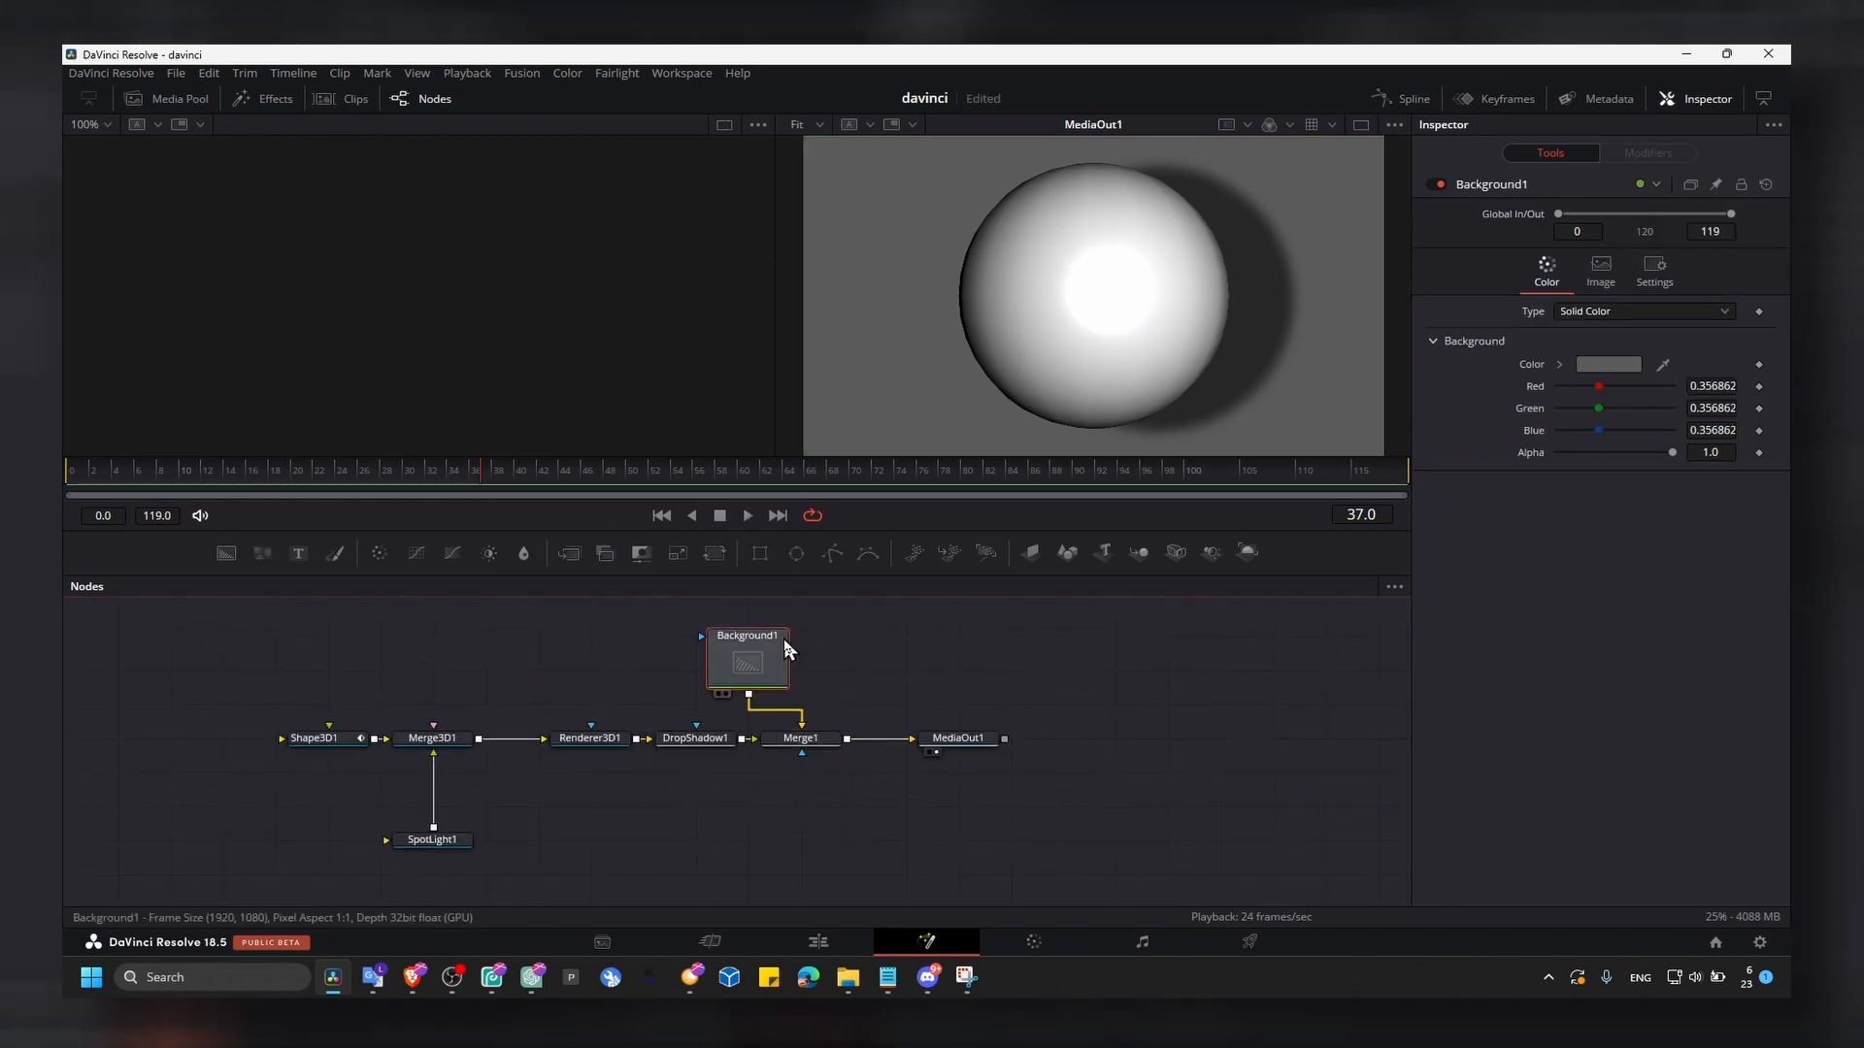
{"action": "left_click", "coordinate": [799, 736]}
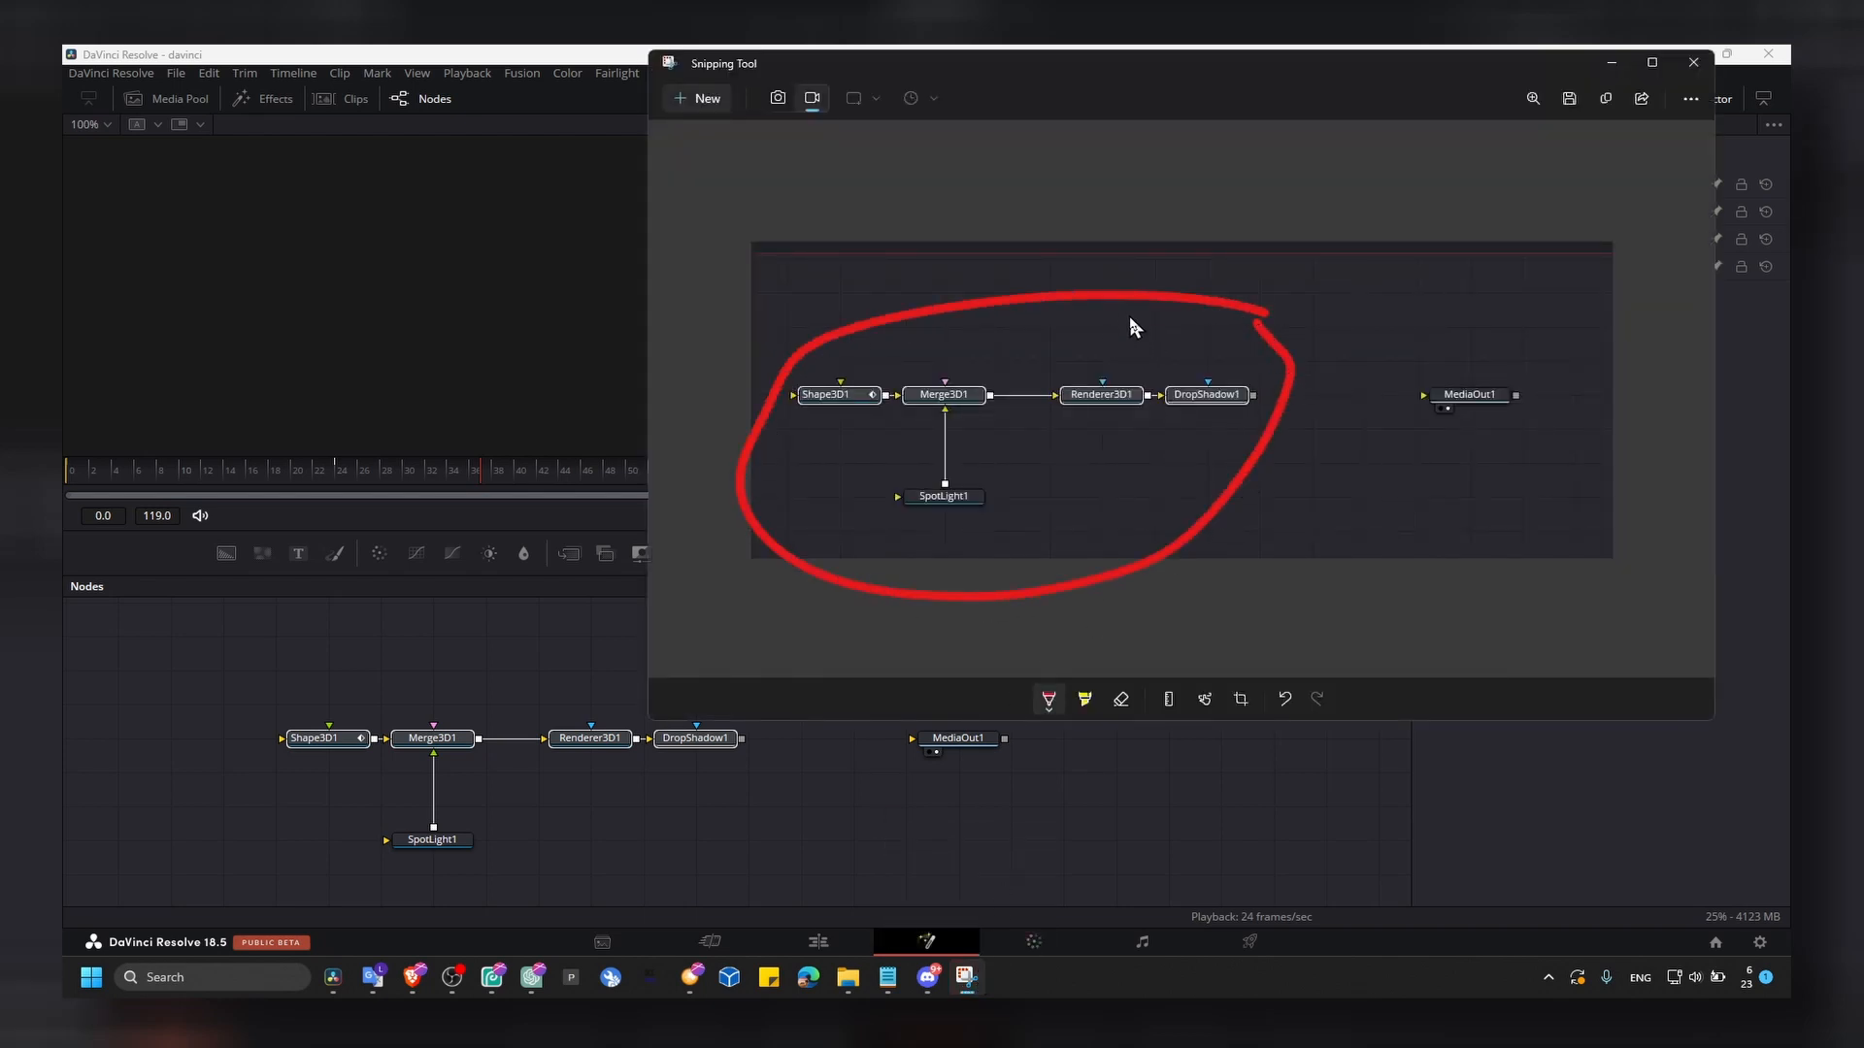
{"action": "mouse_move", "coordinate": [1101, 378]}
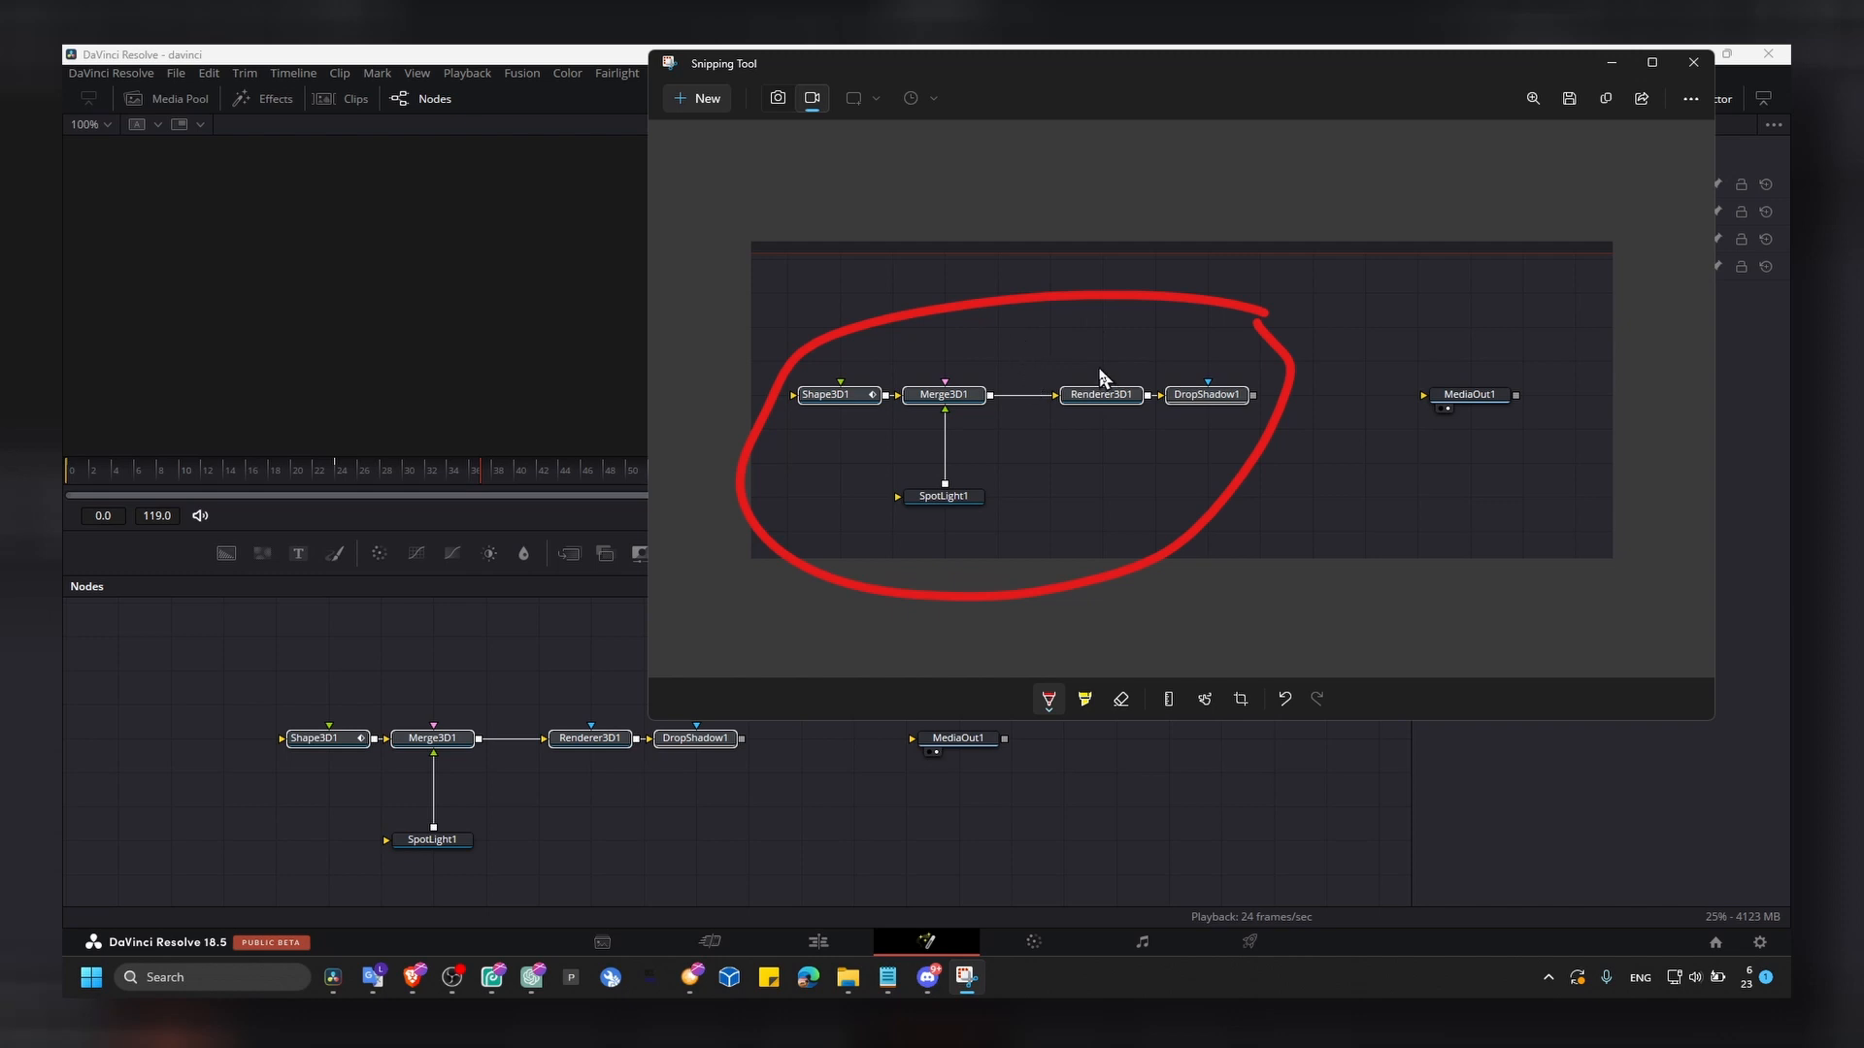
{"action": "mouse_move", "coordinate": [973, 354]}
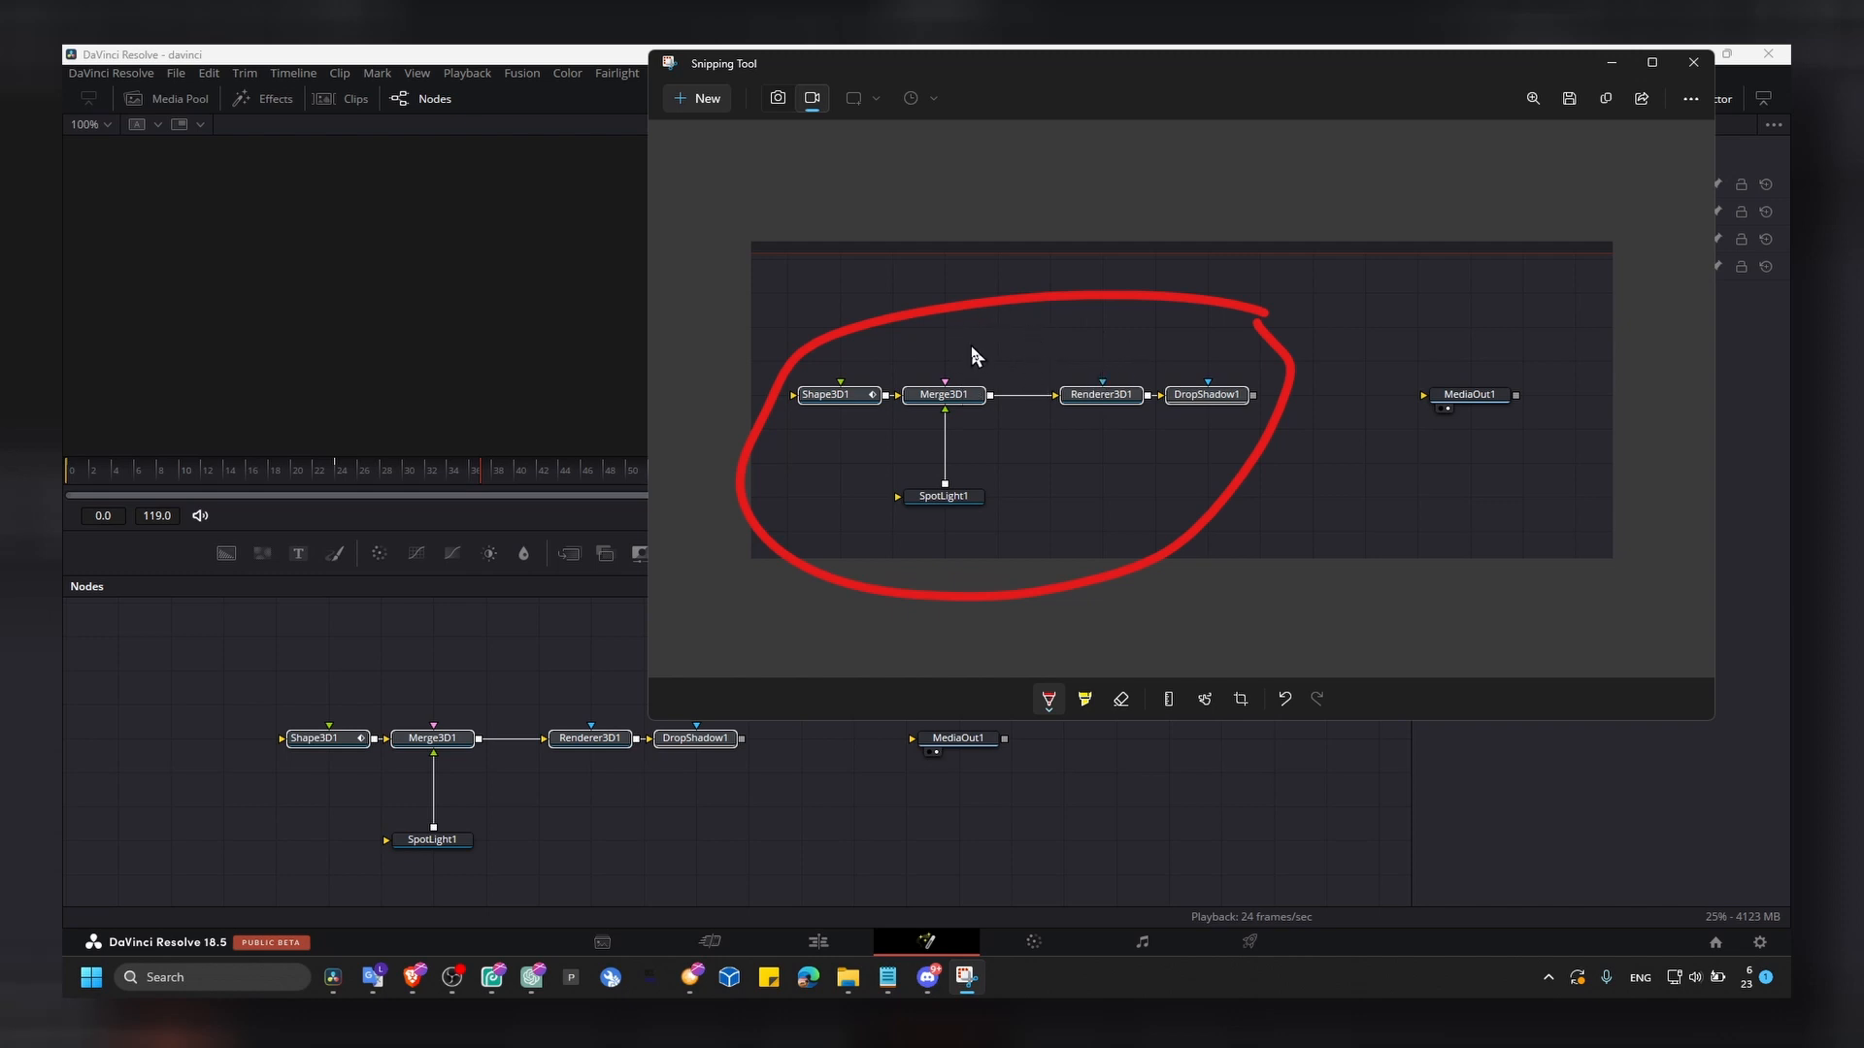
{"action": "mouse_move", "coordinate": [1079, 355]}
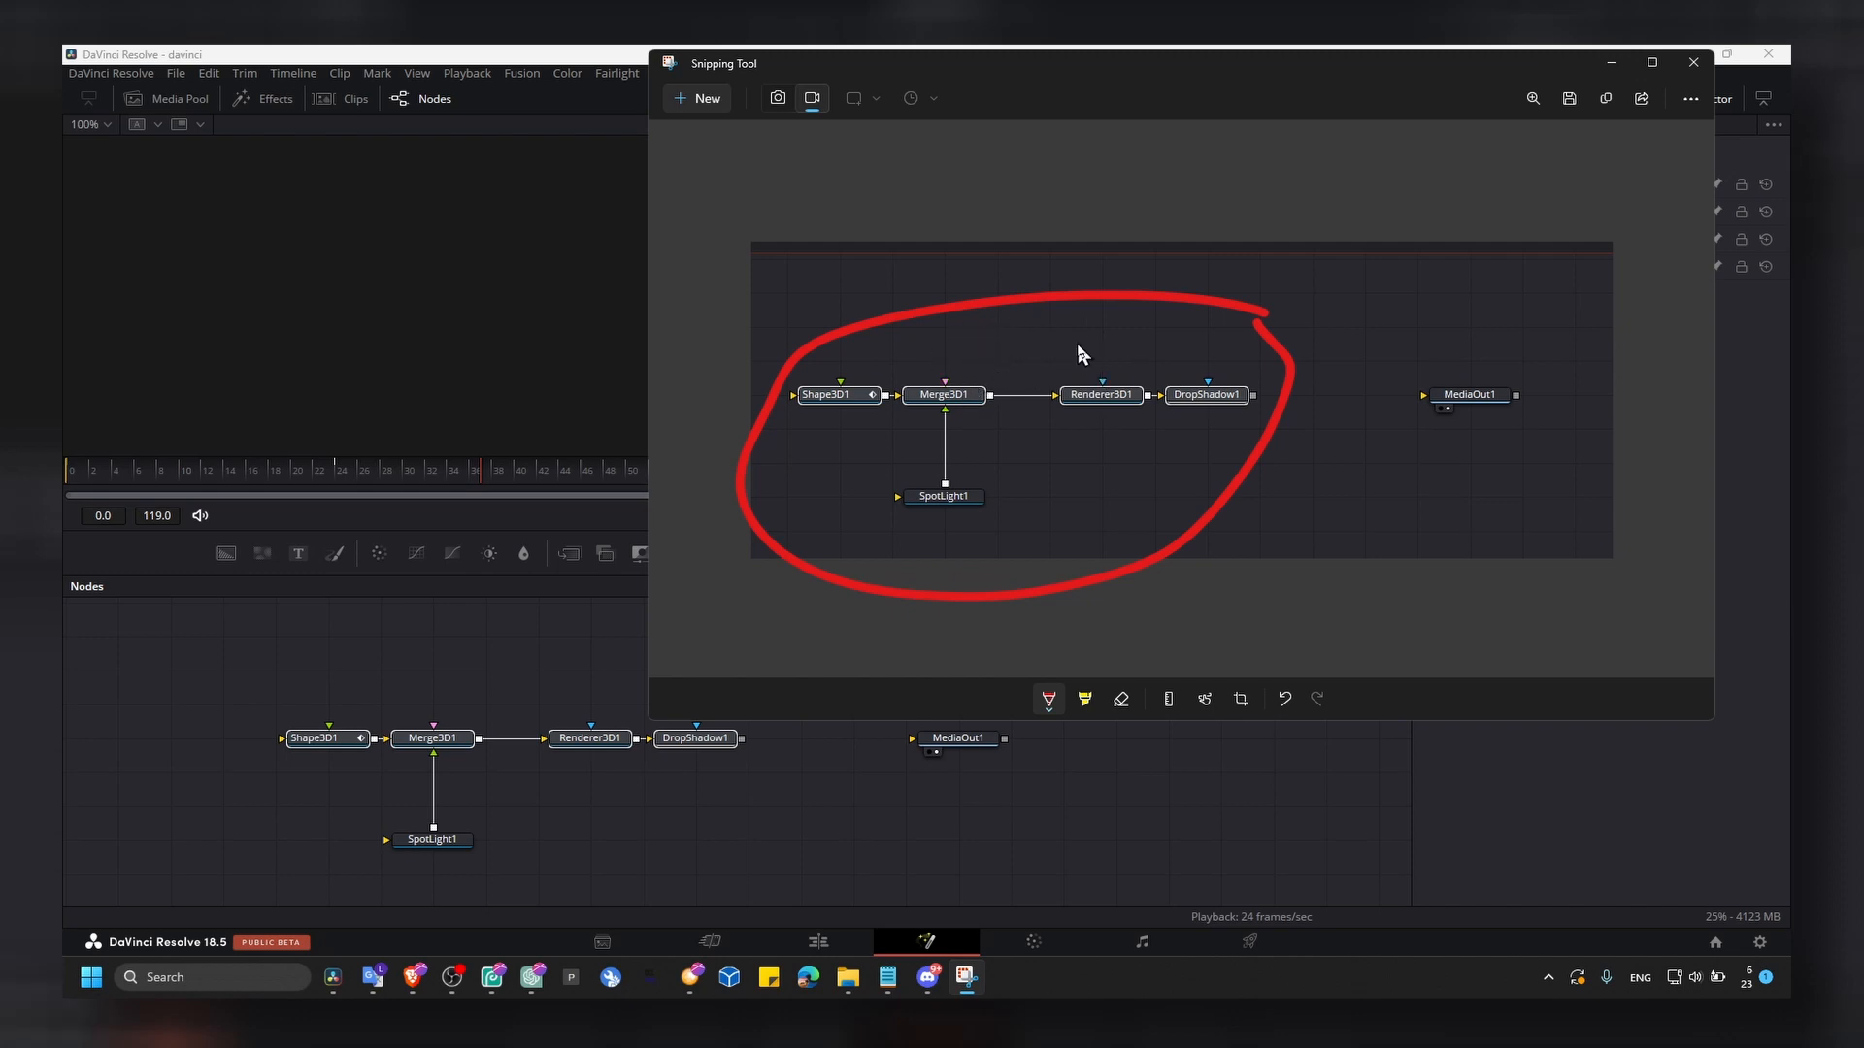
{"action": "mouse_move", "coordinate": [1222, 350]}
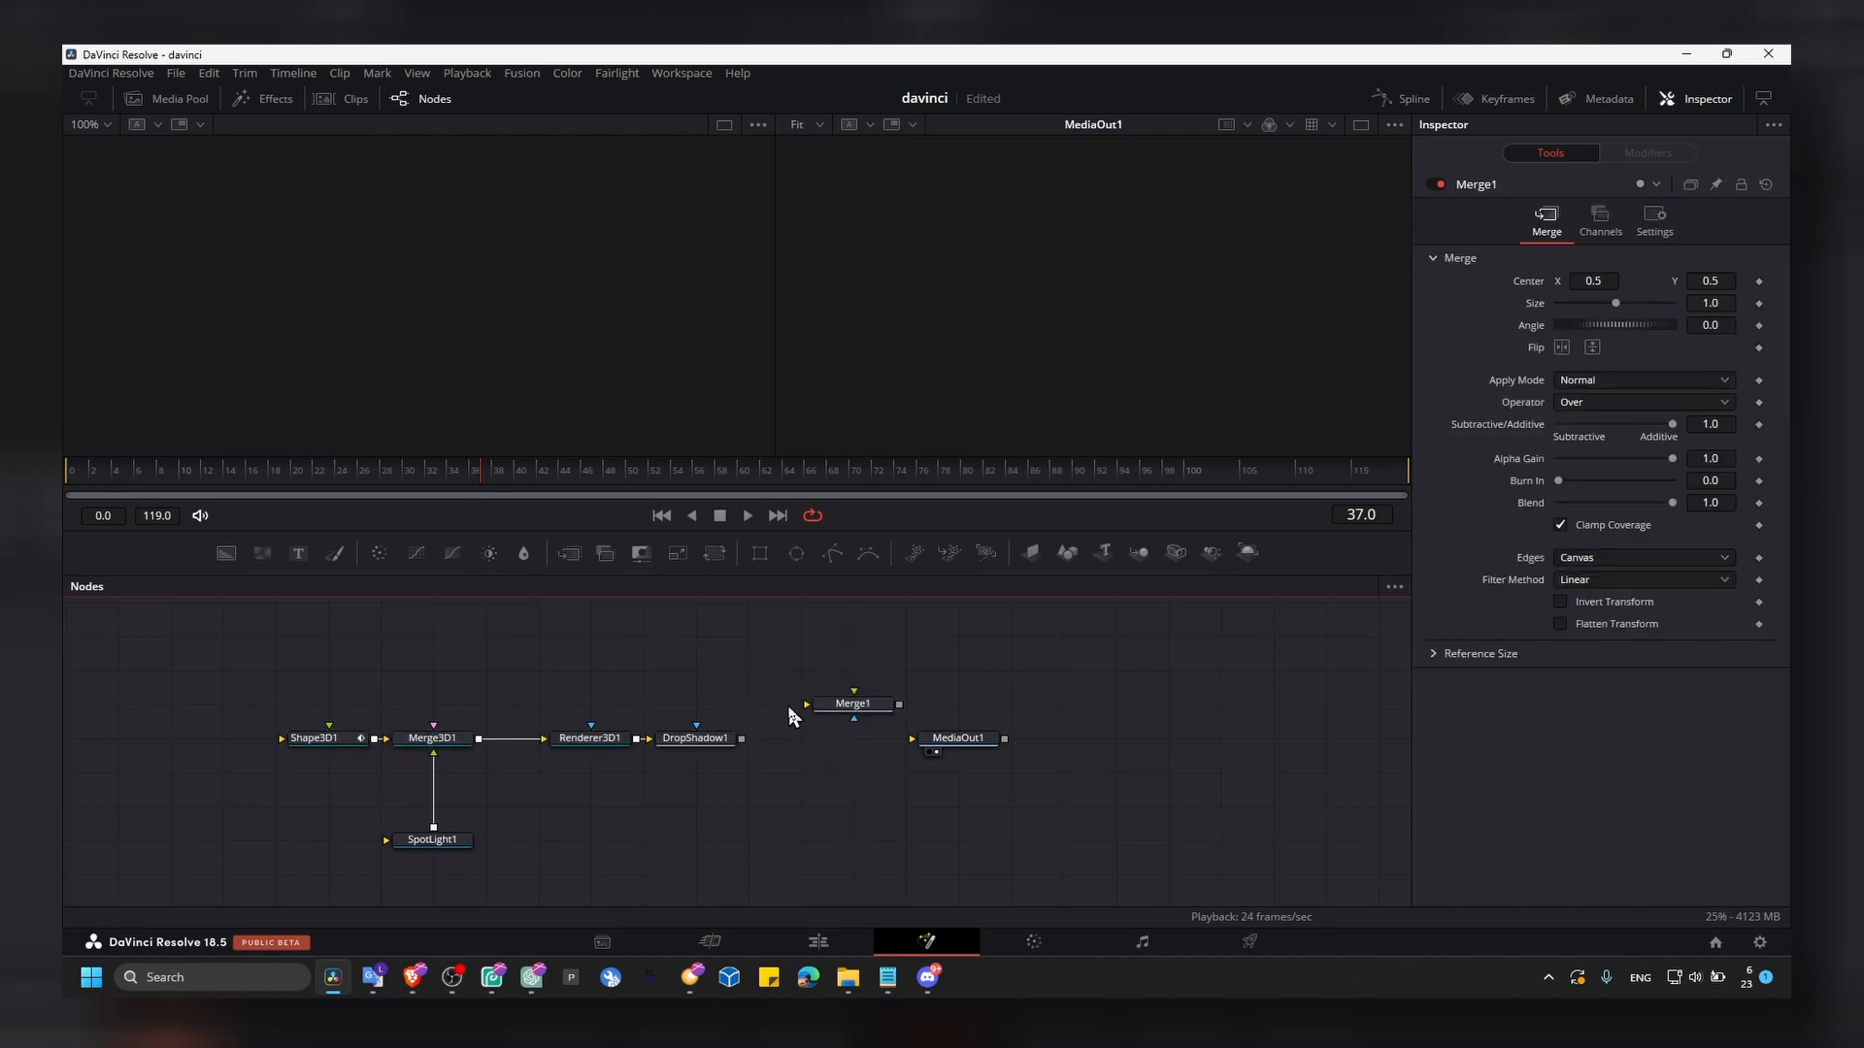
Step: Insert Merge1 between DropShadow1 and MediaOut1, plus a new unconnected Background node
{"action": "left_click_drag", "start_coordinate": [740, 737], "coordinate": [853, 703]}
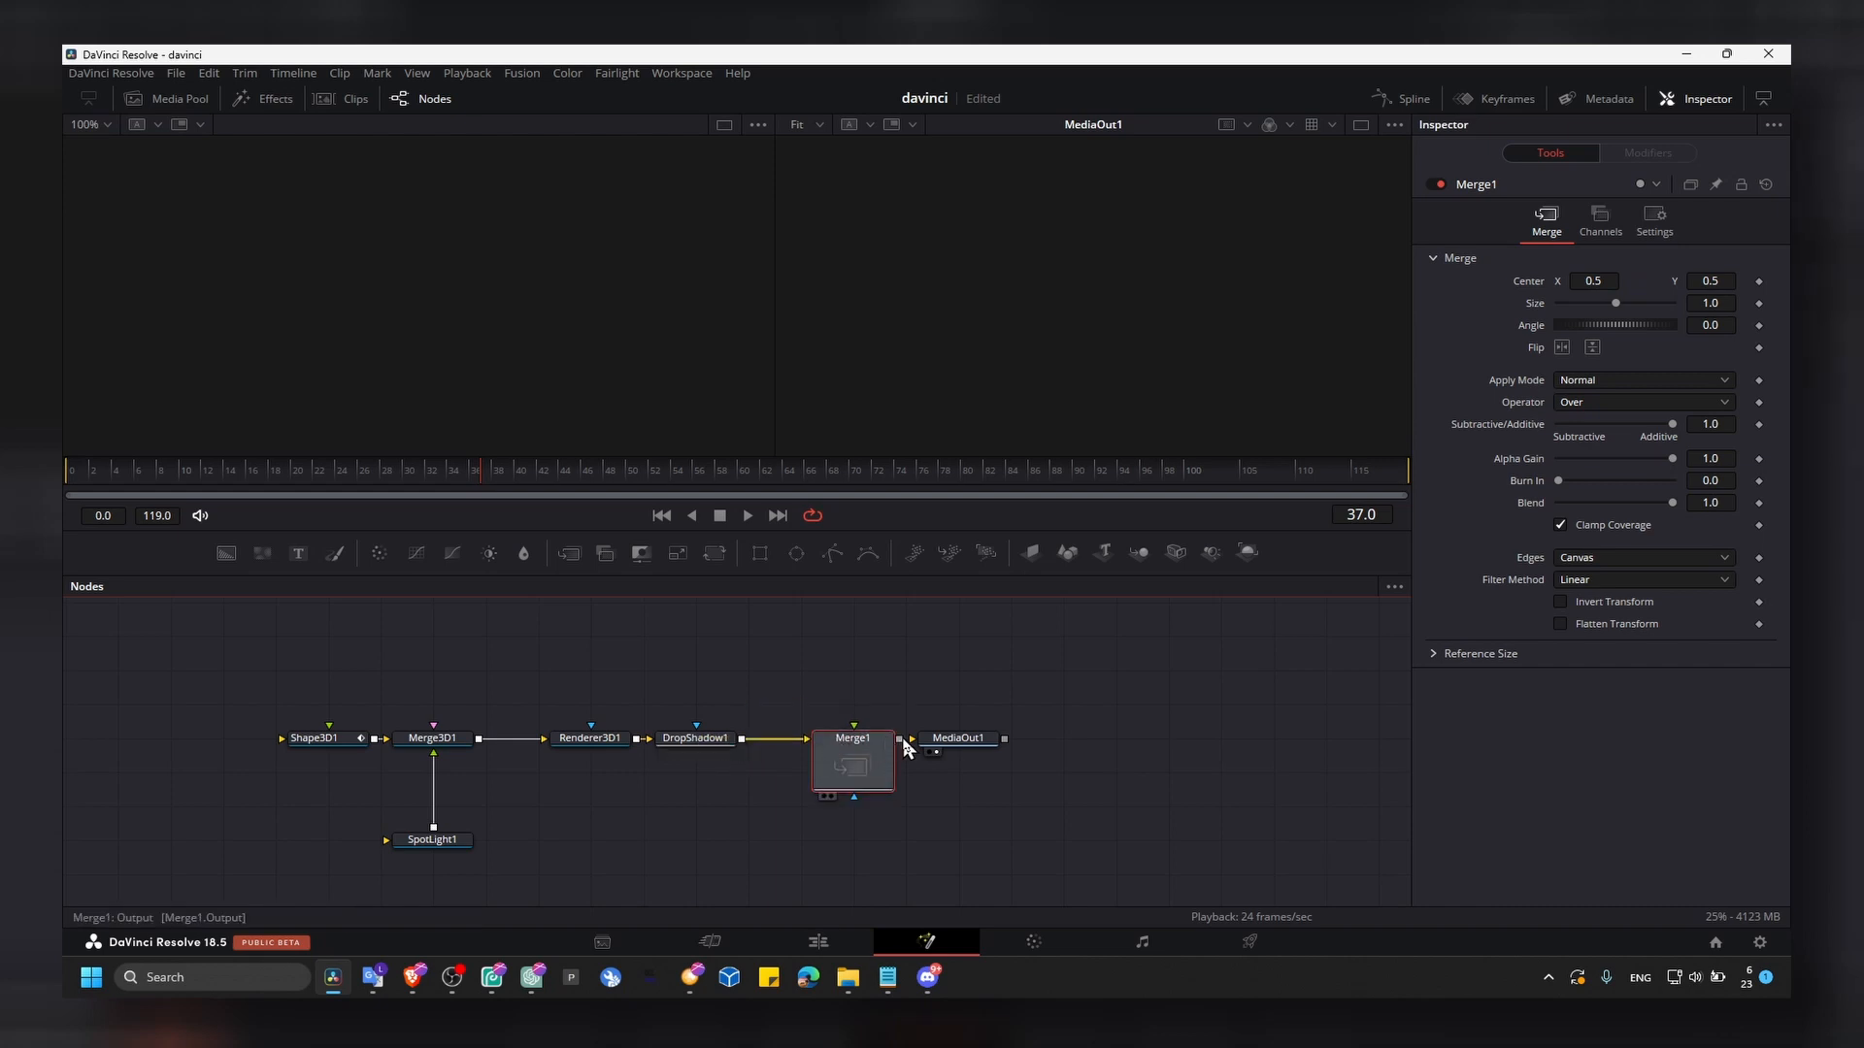
{"action": "left_click", "coordinate": [1009, 736]}
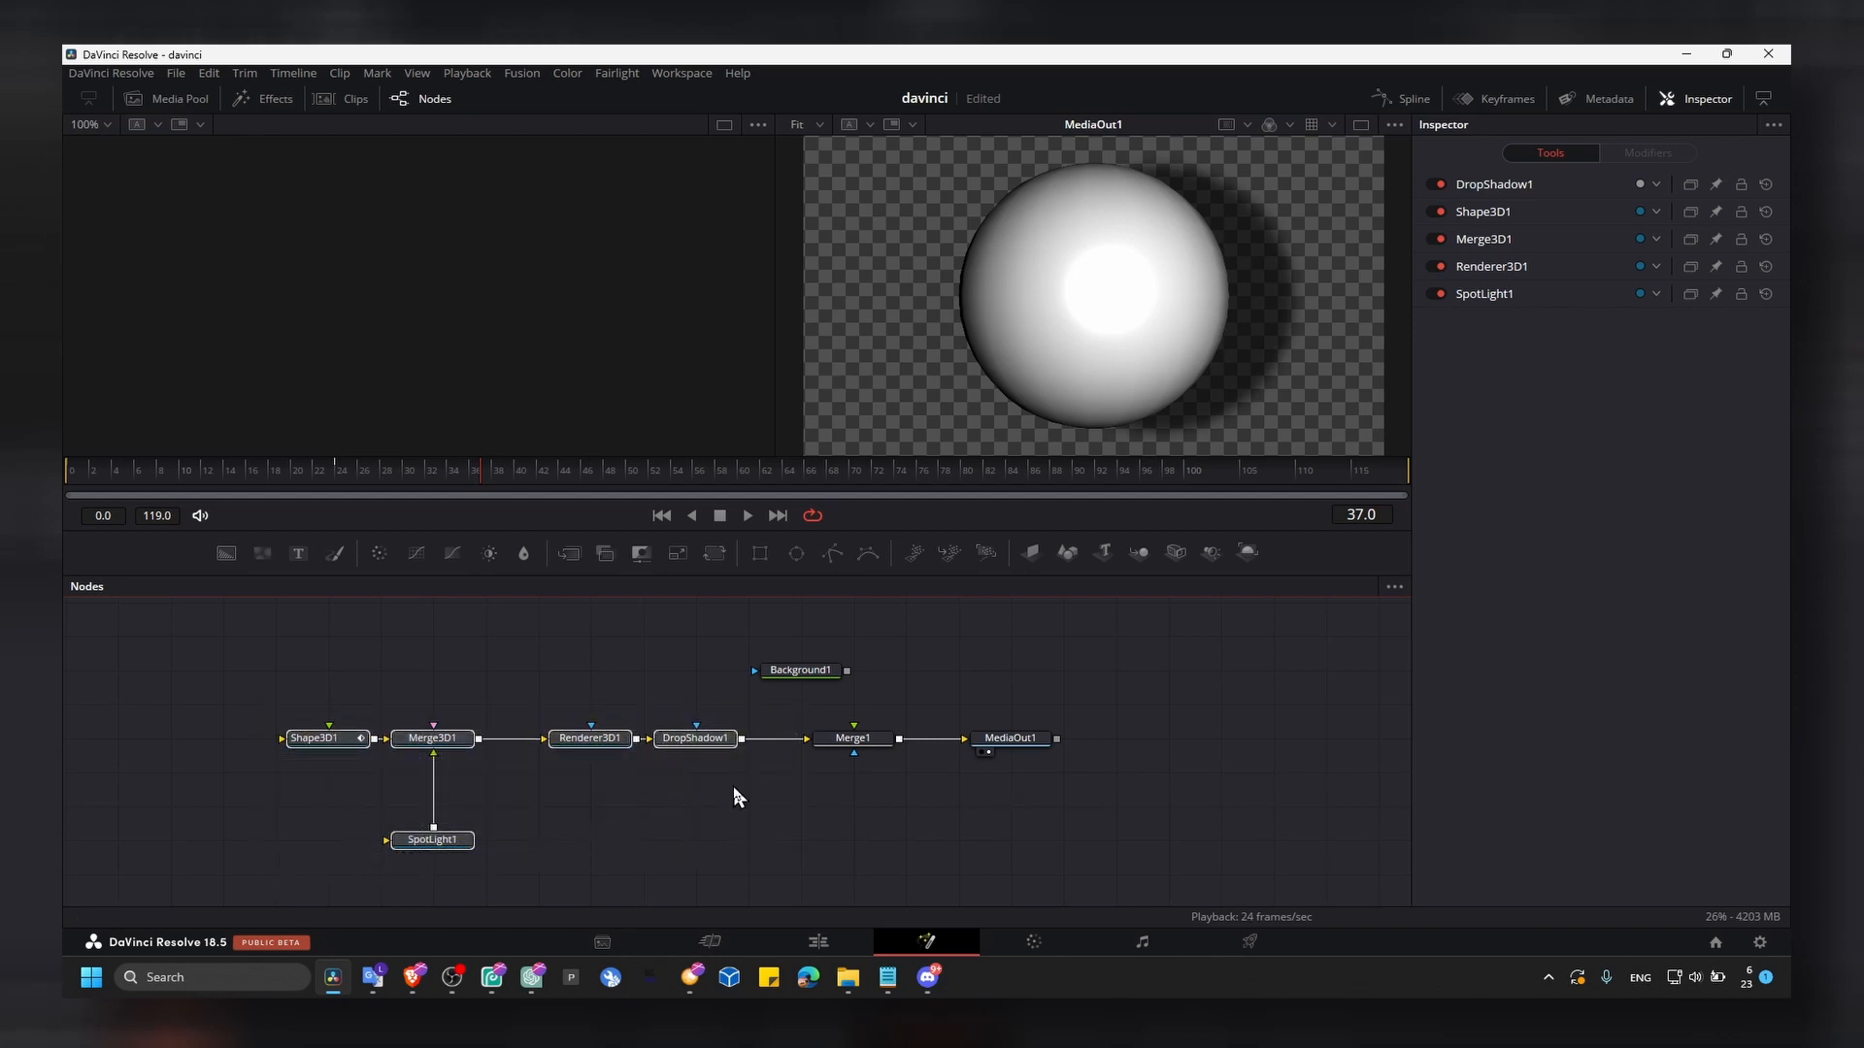
Step: Link Background1 into Merge1's background input and colour it green
{"action": "right_click", "coordinate": [852, 738]}
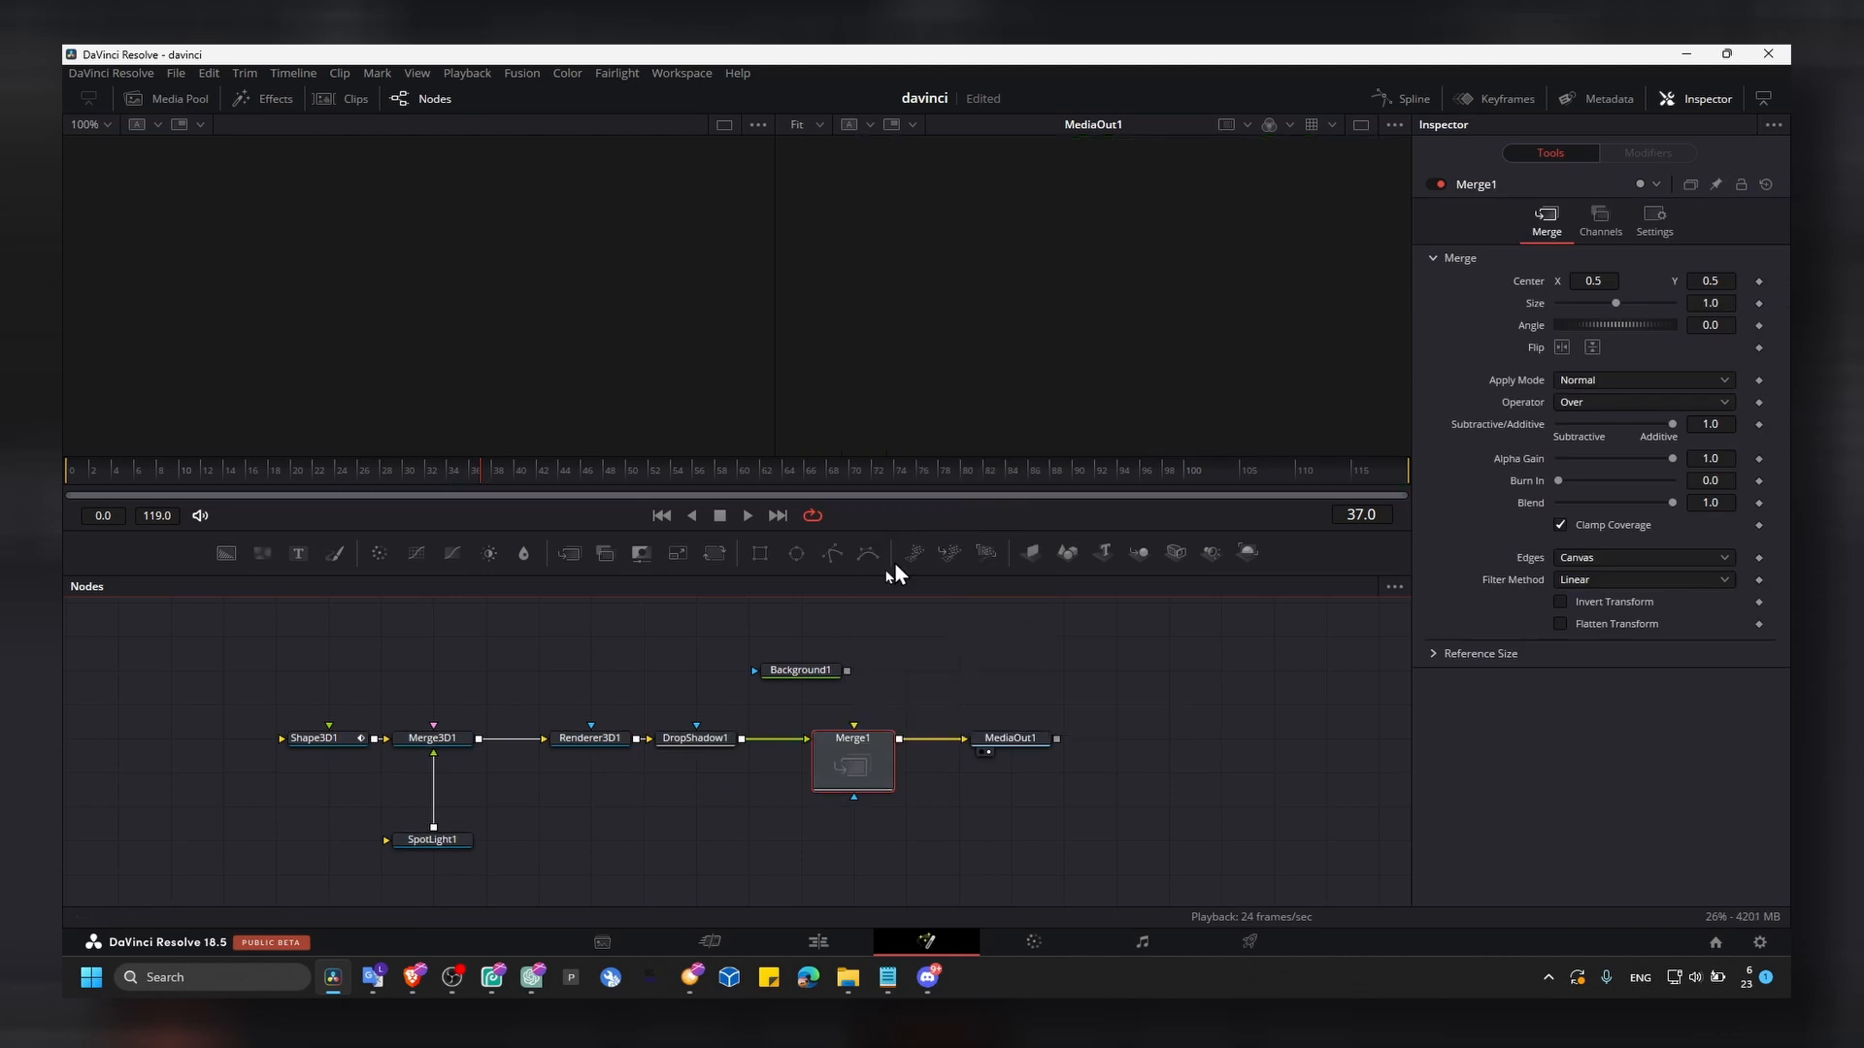
{"action": "left_click", "coordinate": [799, 669]}
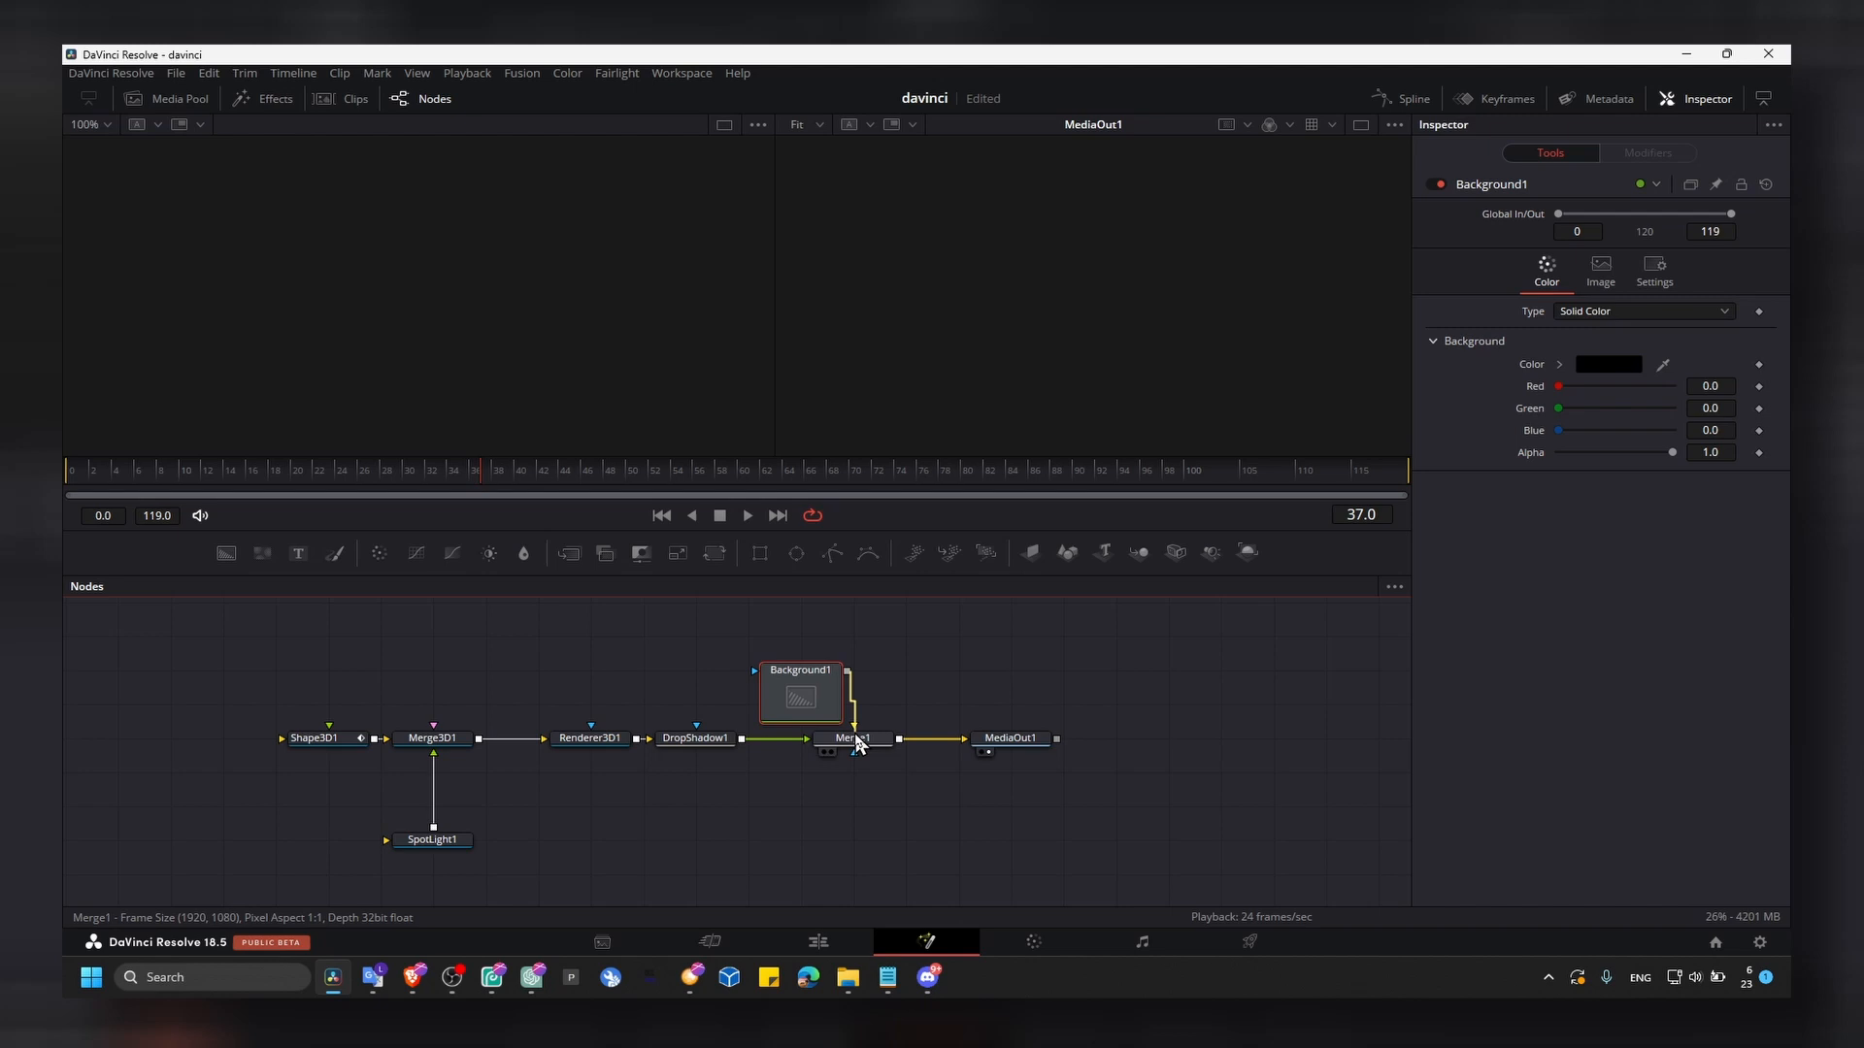
{"action": "left_click", "coordinate": [695, 738]}
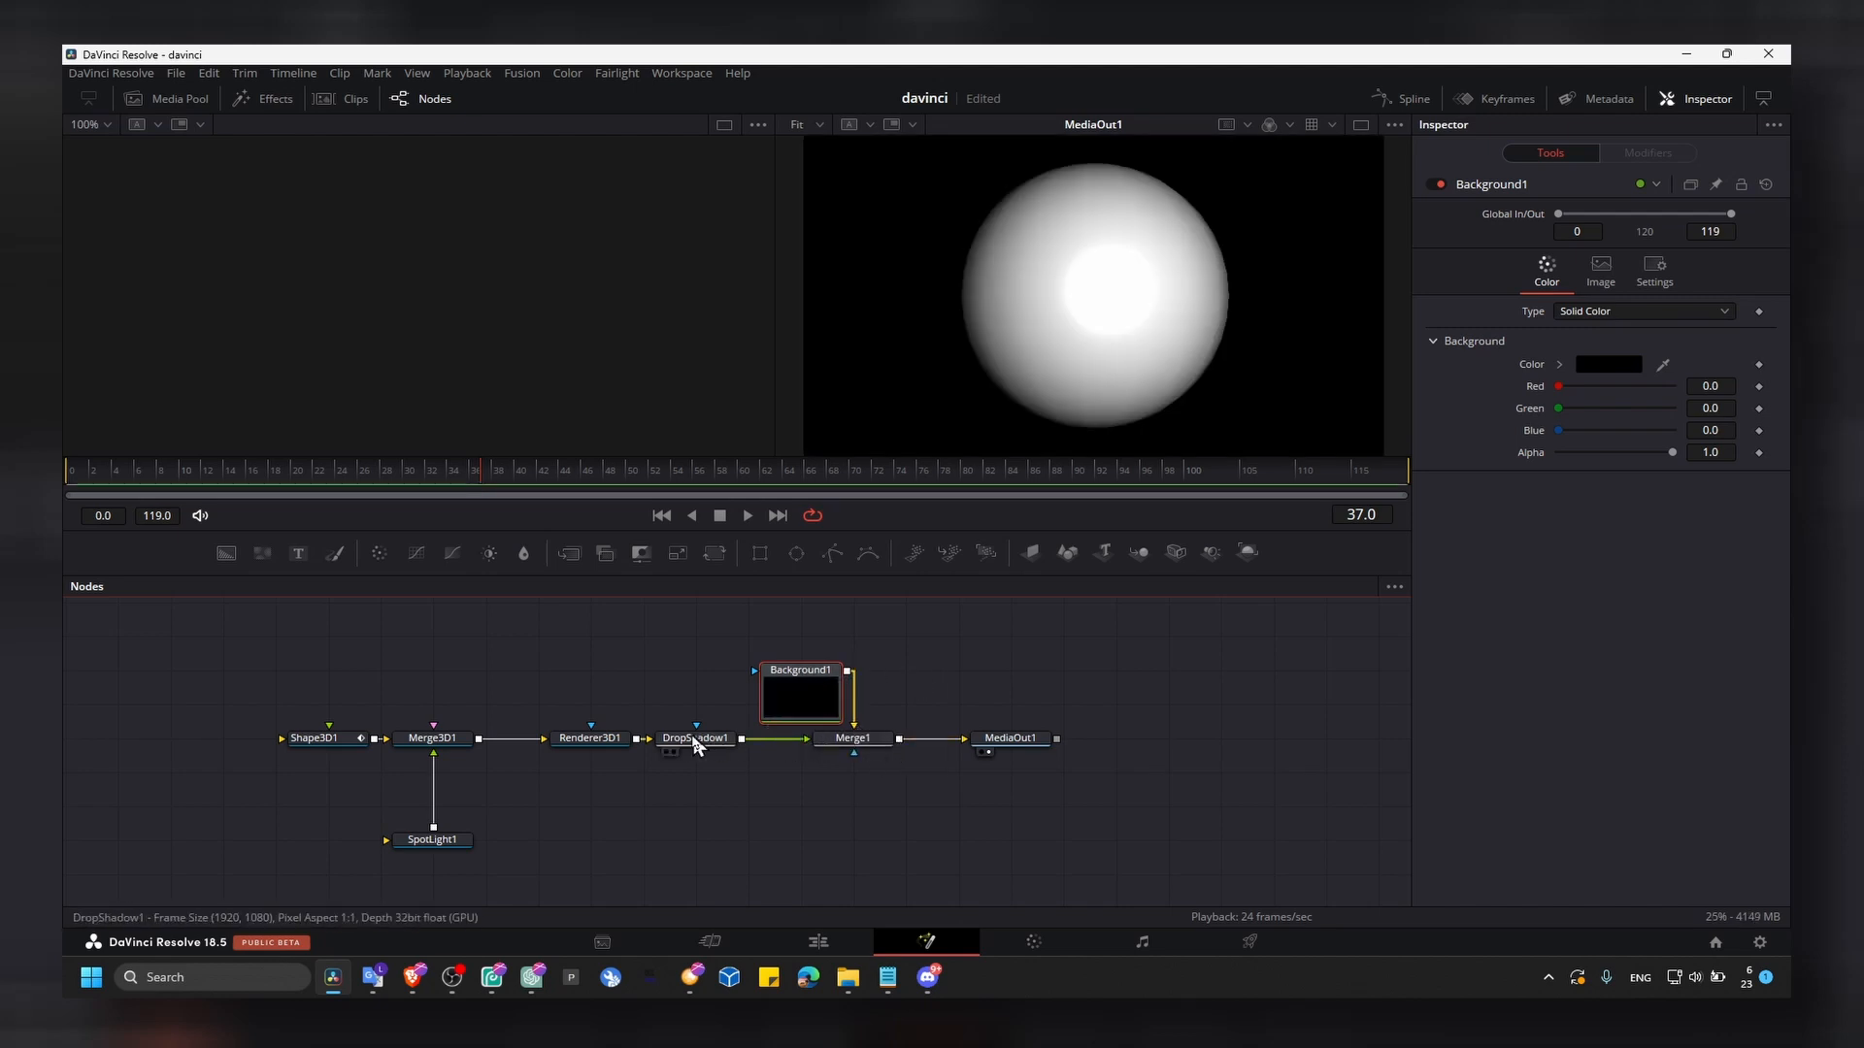
{"action": "left_click", "coordinate": [1607, 364]}
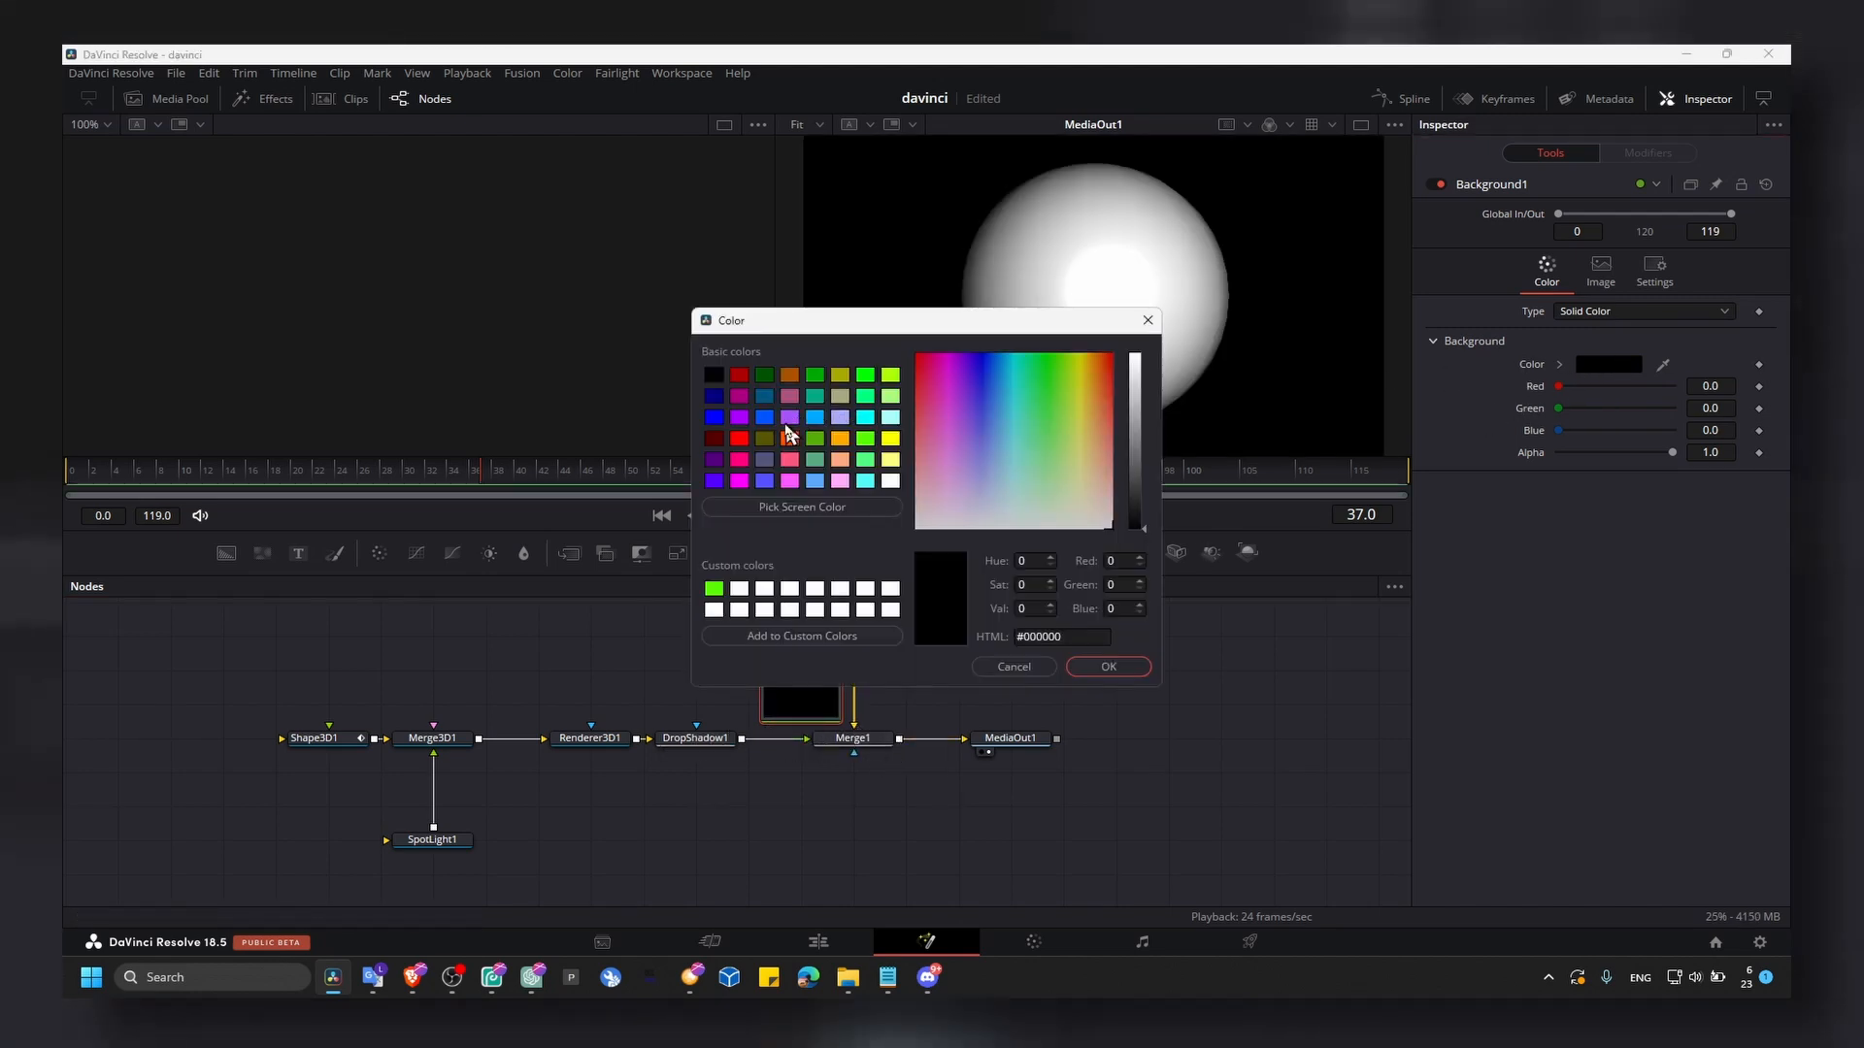
{"action": "left_click", "coordinate": [1106, 666]}
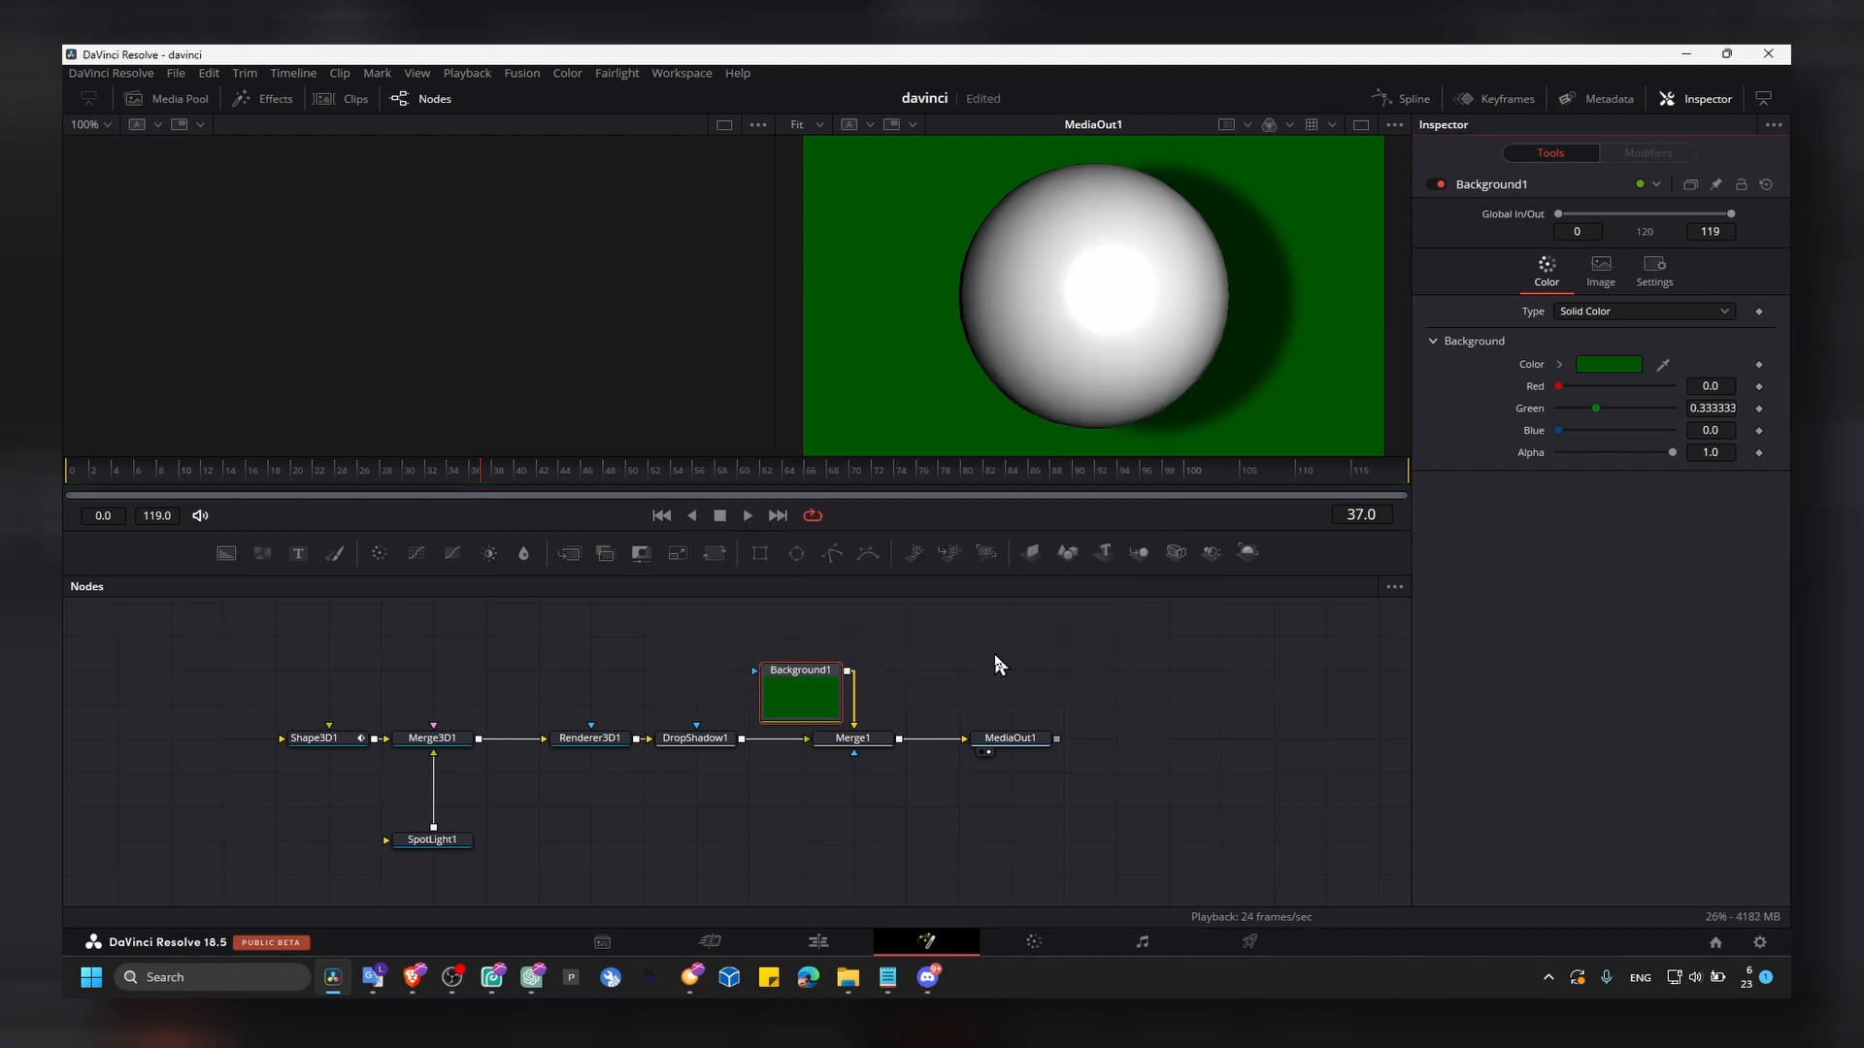
{"action": "mouse_move", "coordinate": [815, 751]}
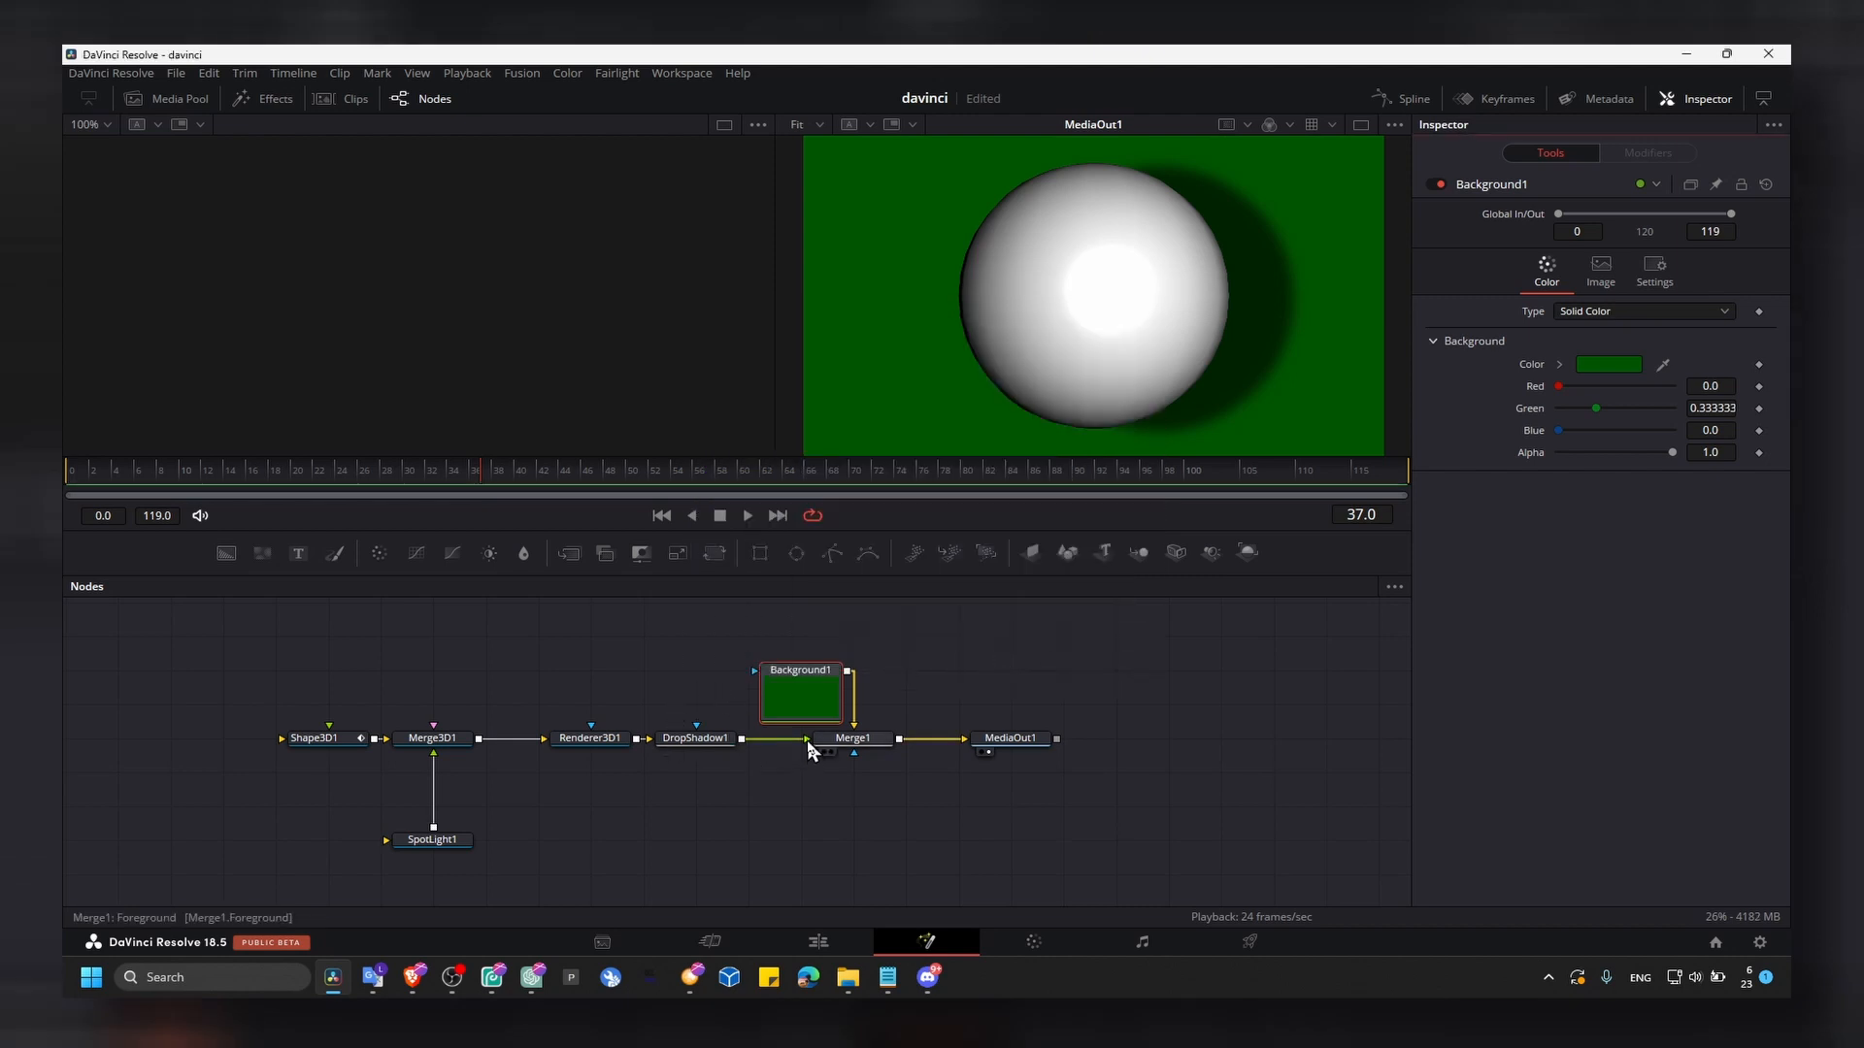
{"action": "mouse_move", "coordinate": [811, 751]}
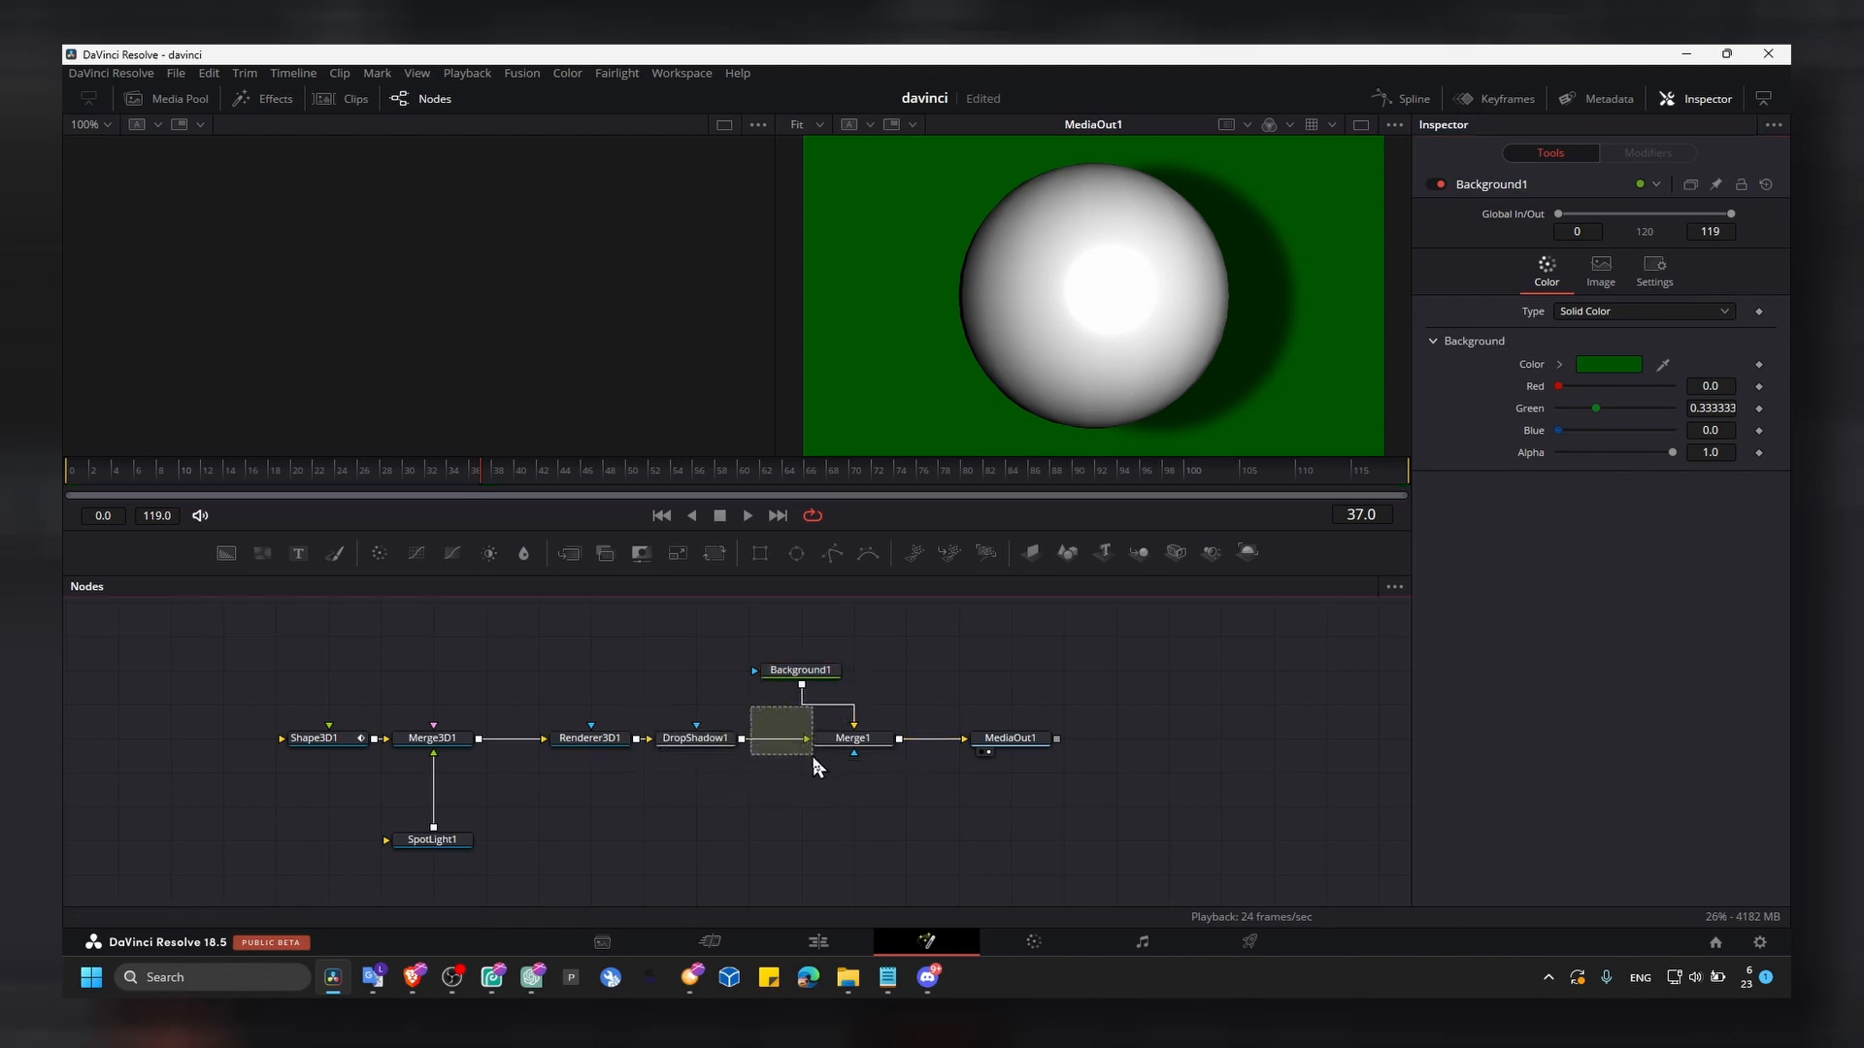
Step: Swap Merge1's inputs from its right-click menu, hiding the sphere behind green
{"action": "left_click", "coordinate": [853, 738]}
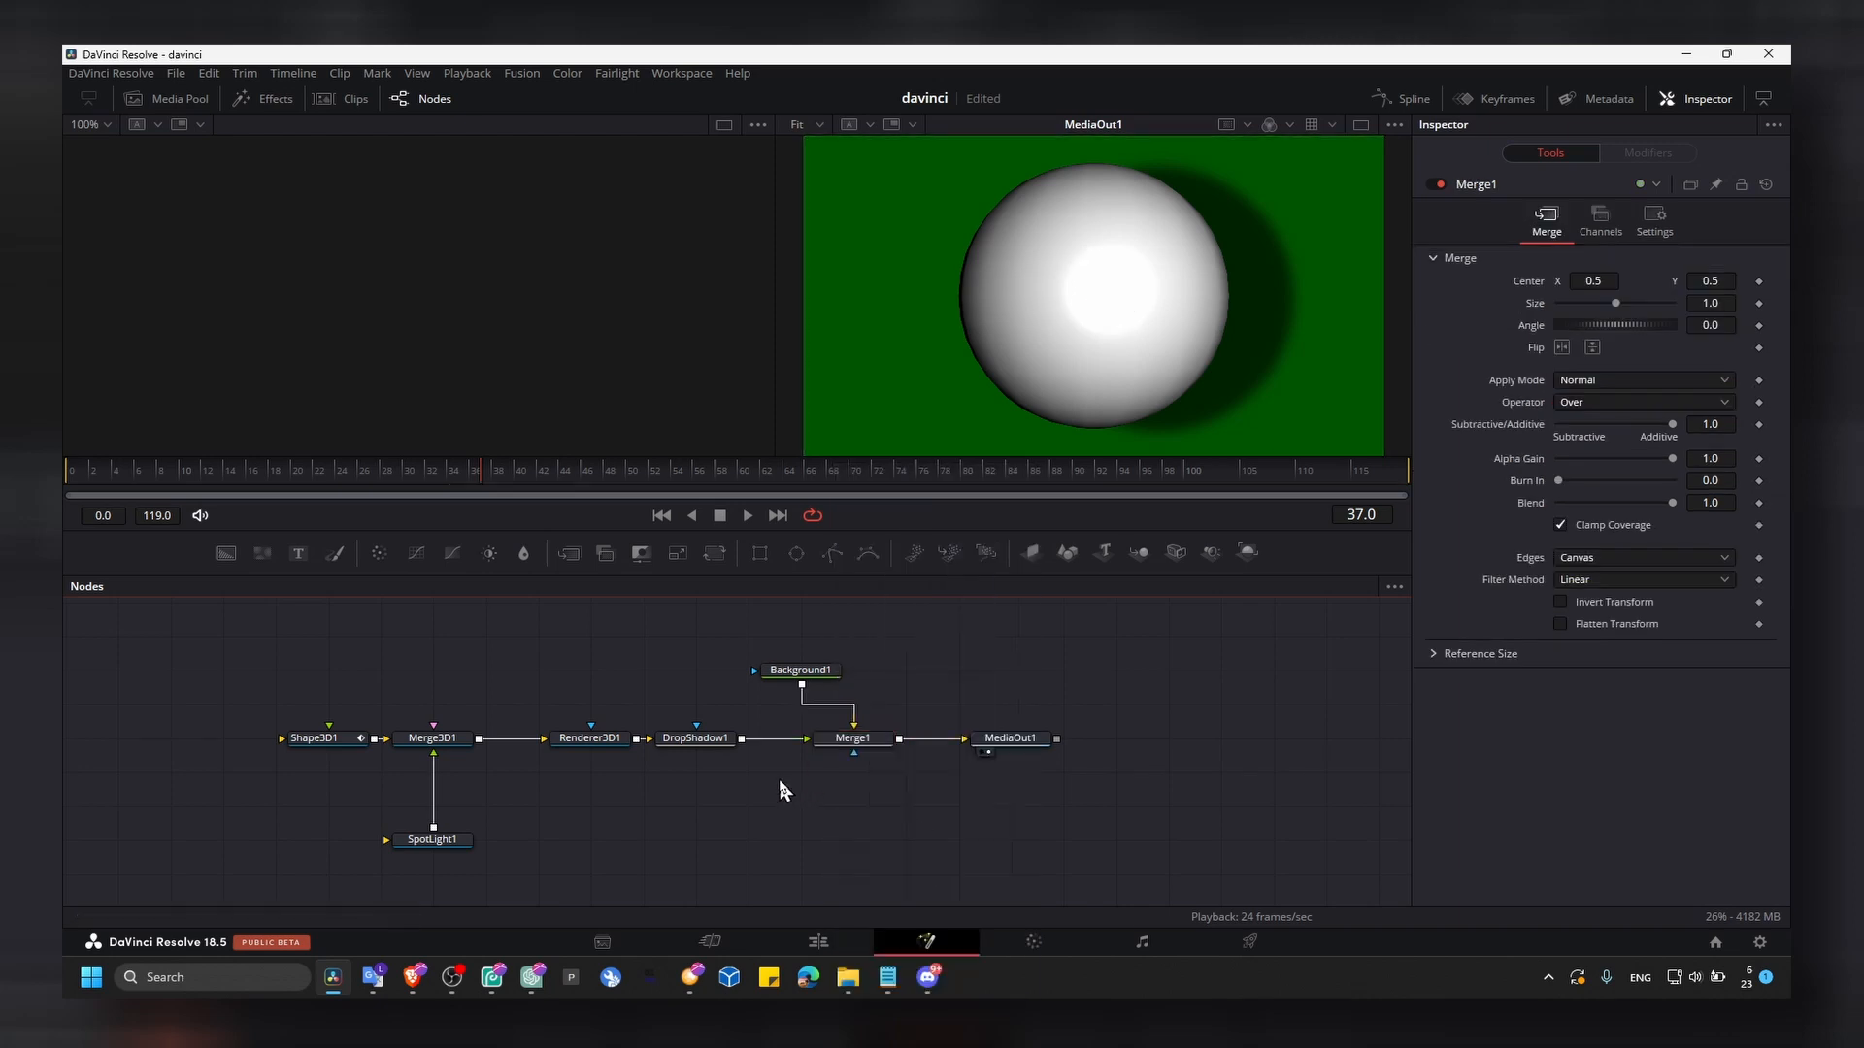
{"action": "right_click", "coordinate": [852, 755]}
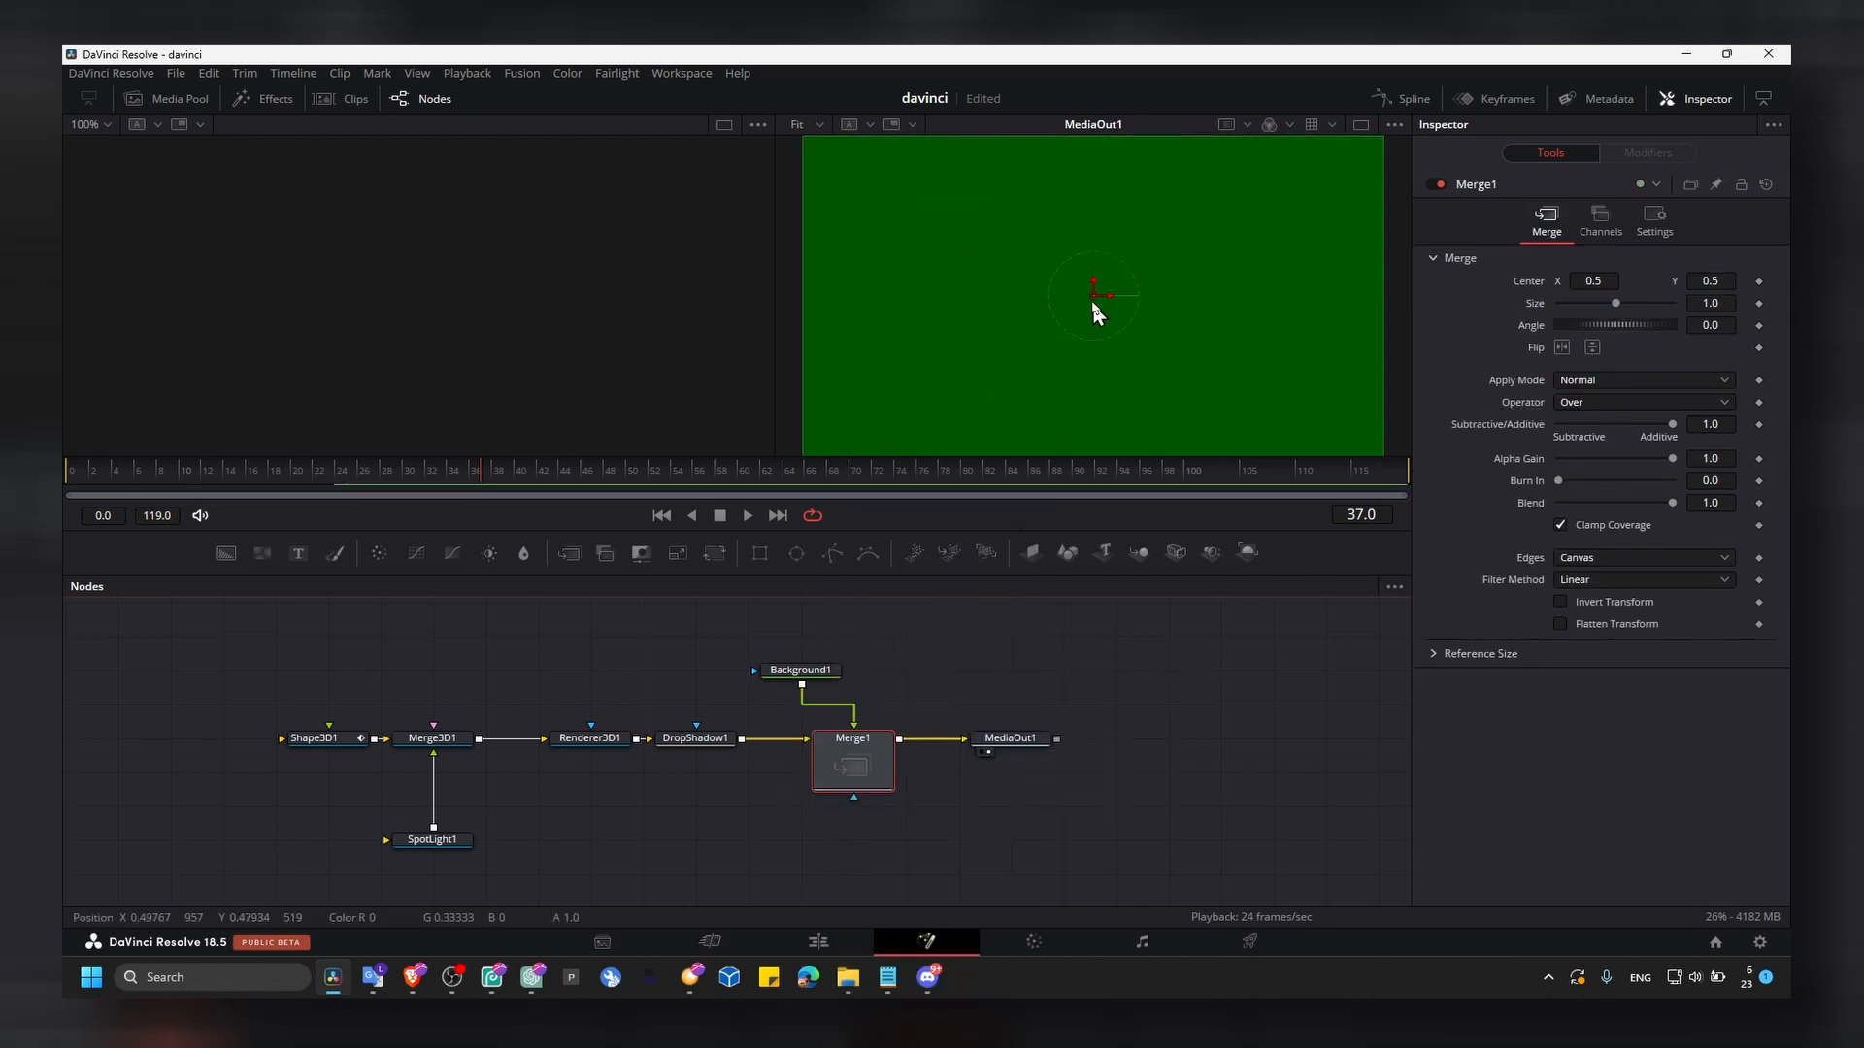
{"action": "left_click", "coordinate": [799, 669]}
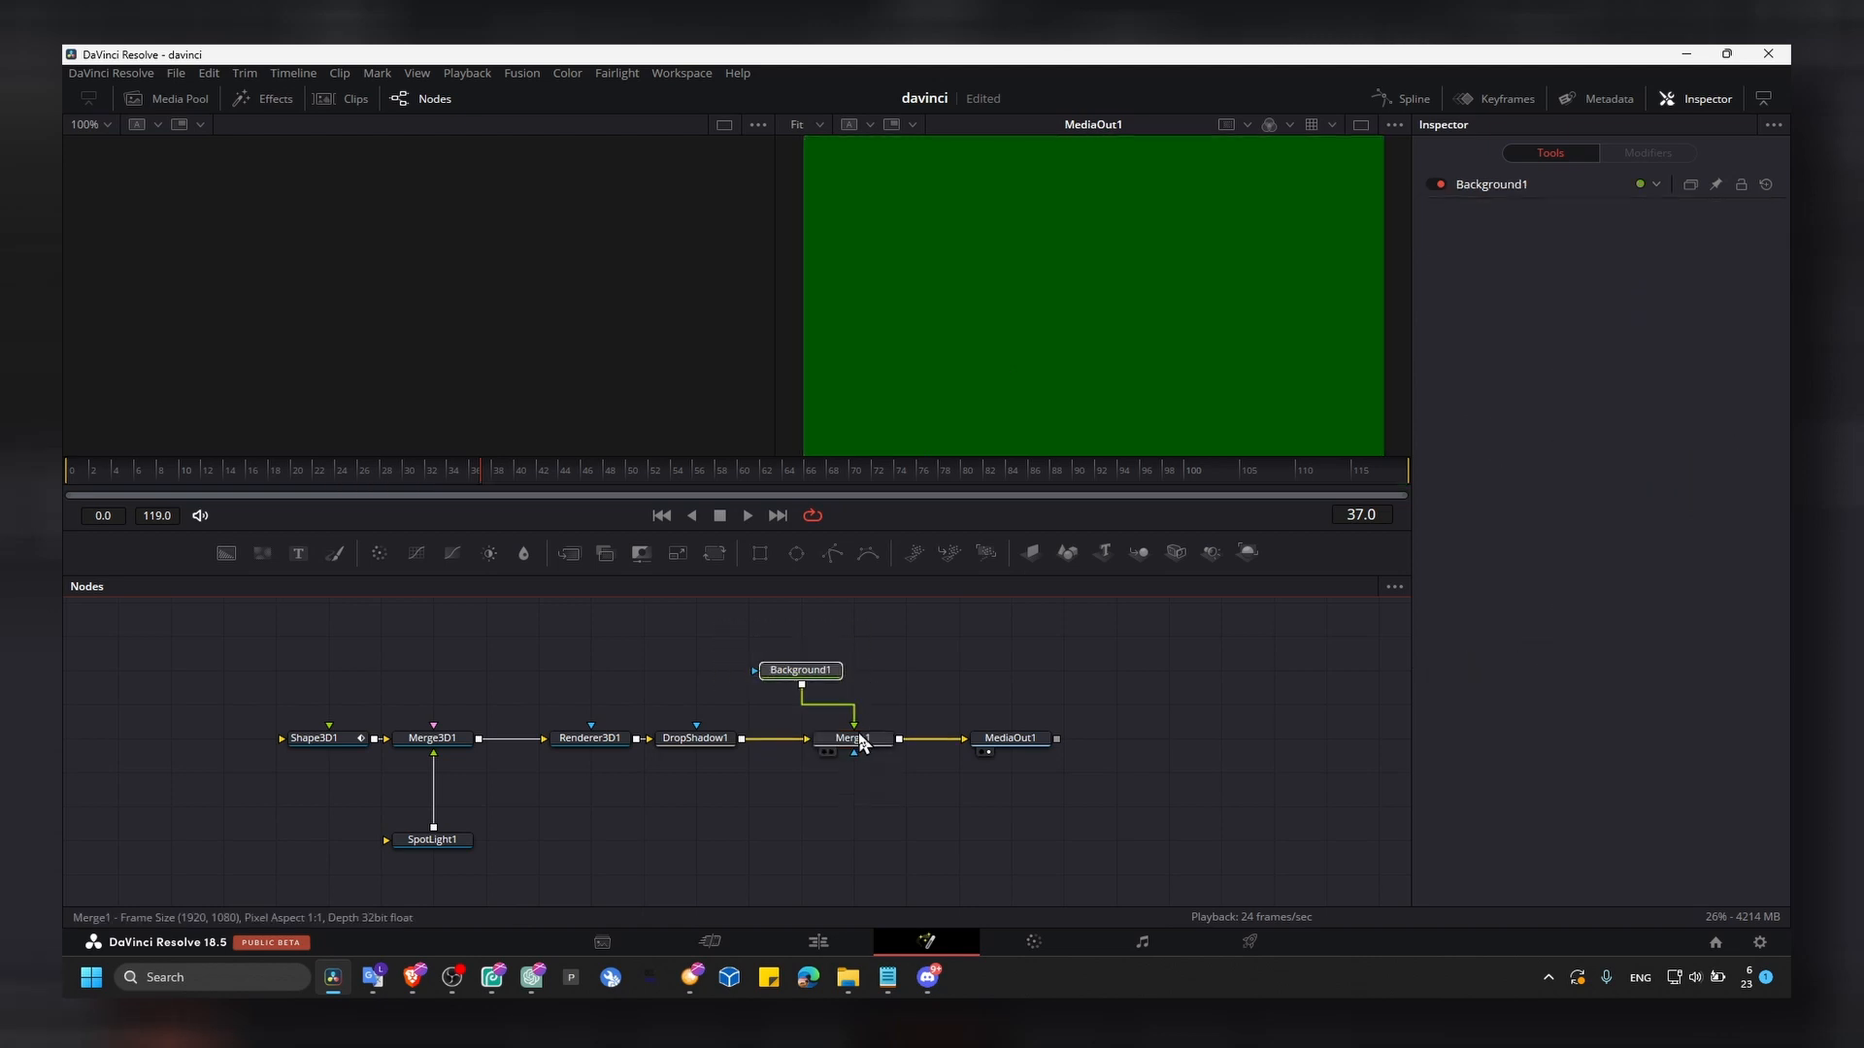
{"action": "mouse_move", "coordinate": [853, 743]}
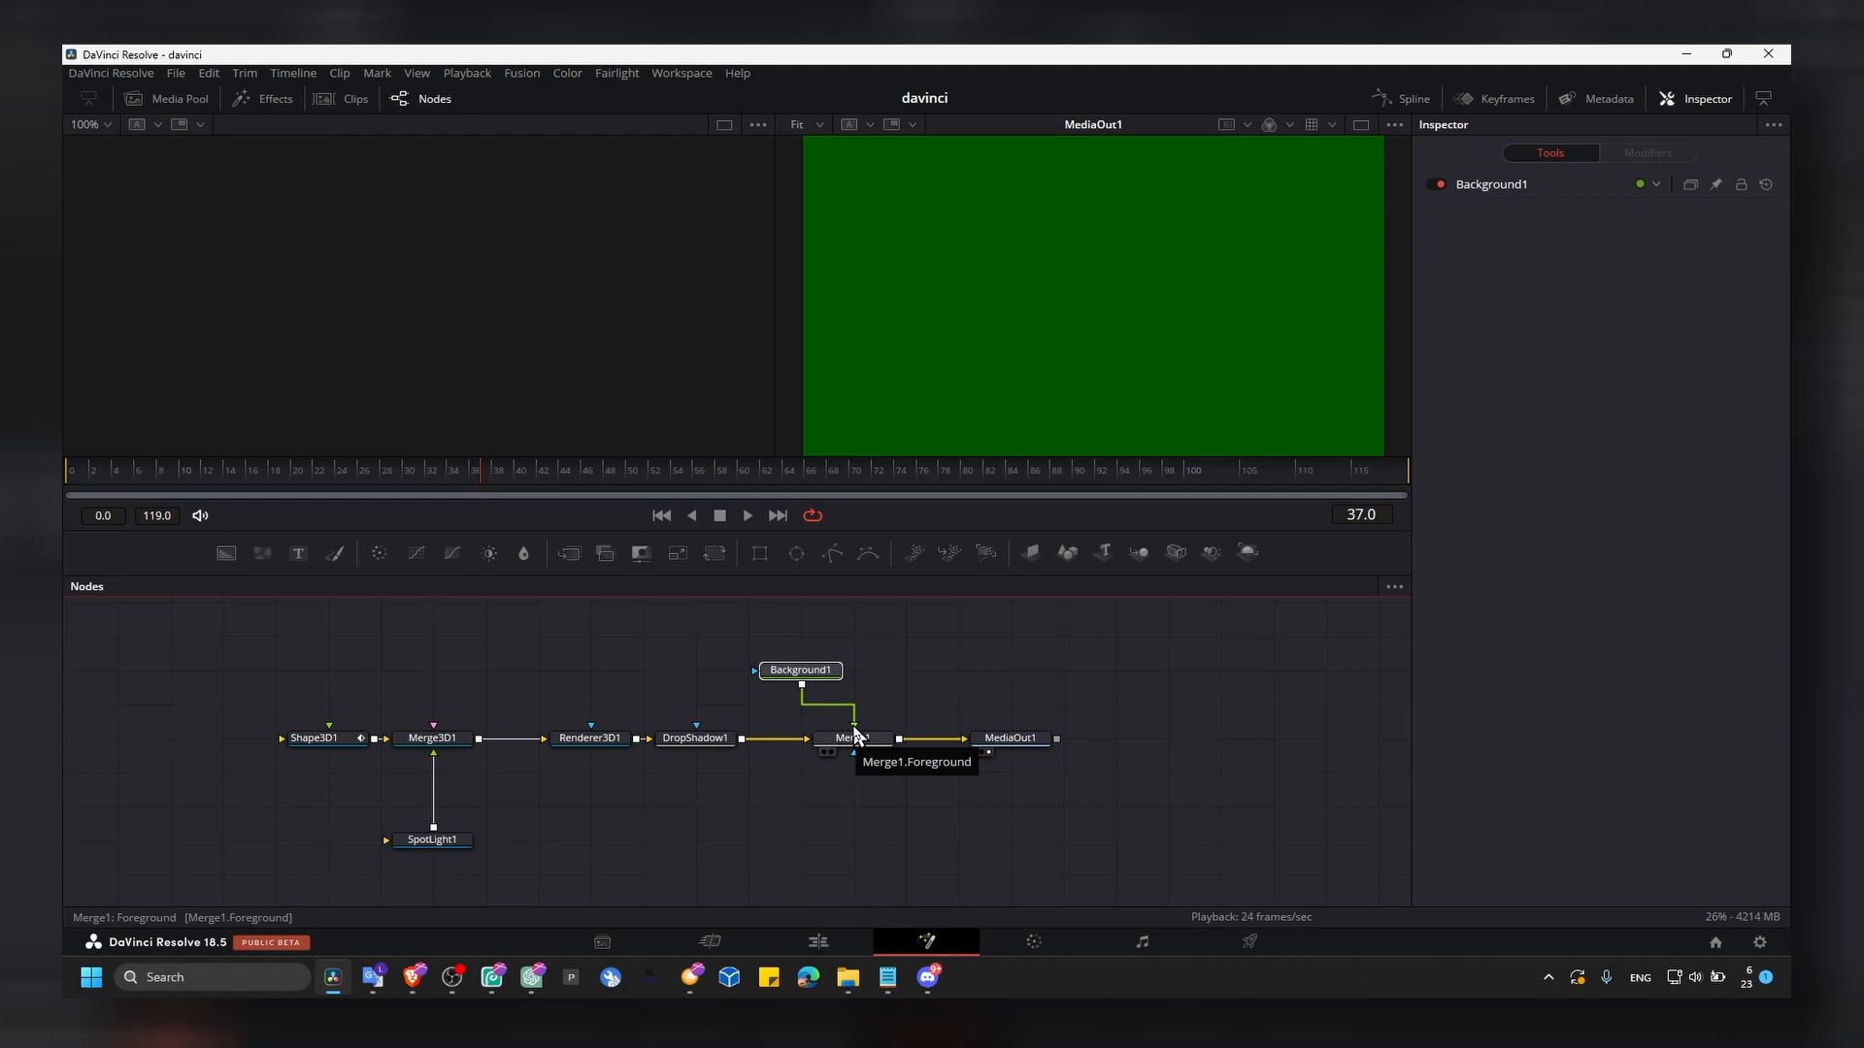
{"action": "mouse_move", "coordinate": [809, 747]}
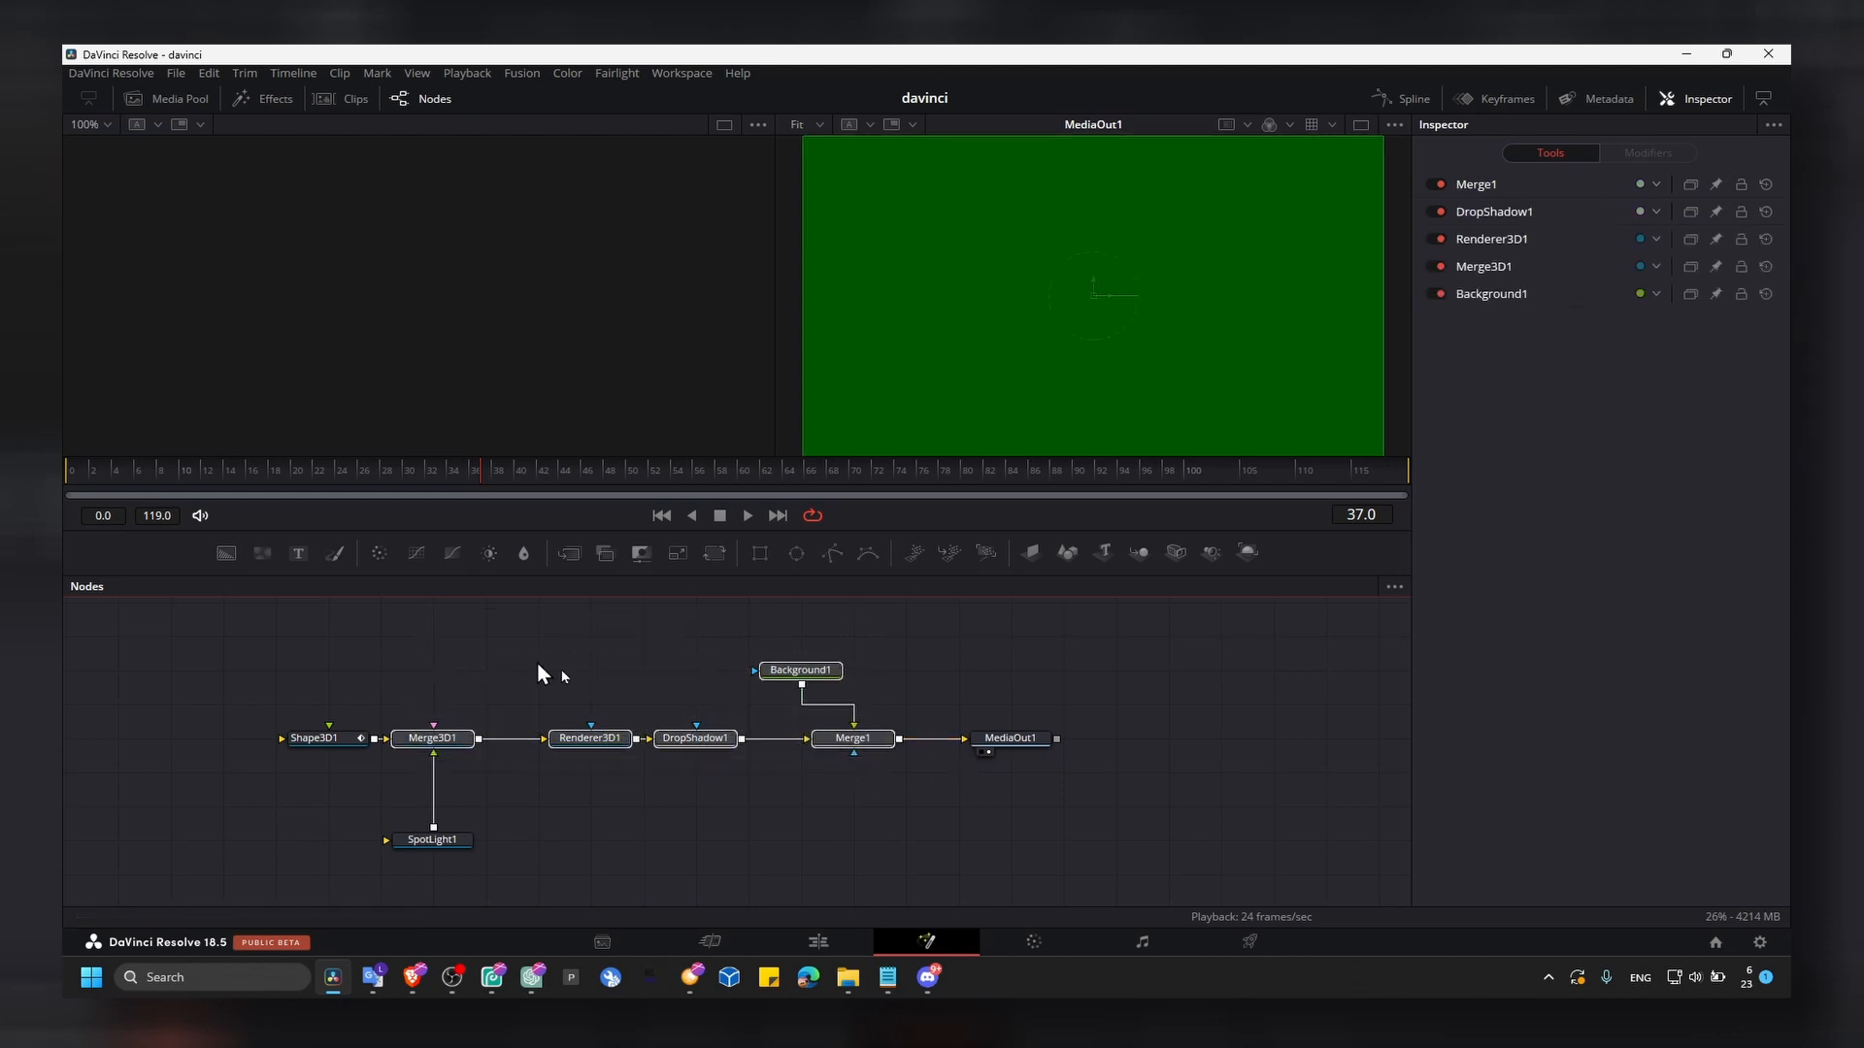
Step: Swap Merge1's inputs again via Swap Inputs and reselect Merge1 to check connections
{"action": "left_click", "coordinate": [852, 738]}
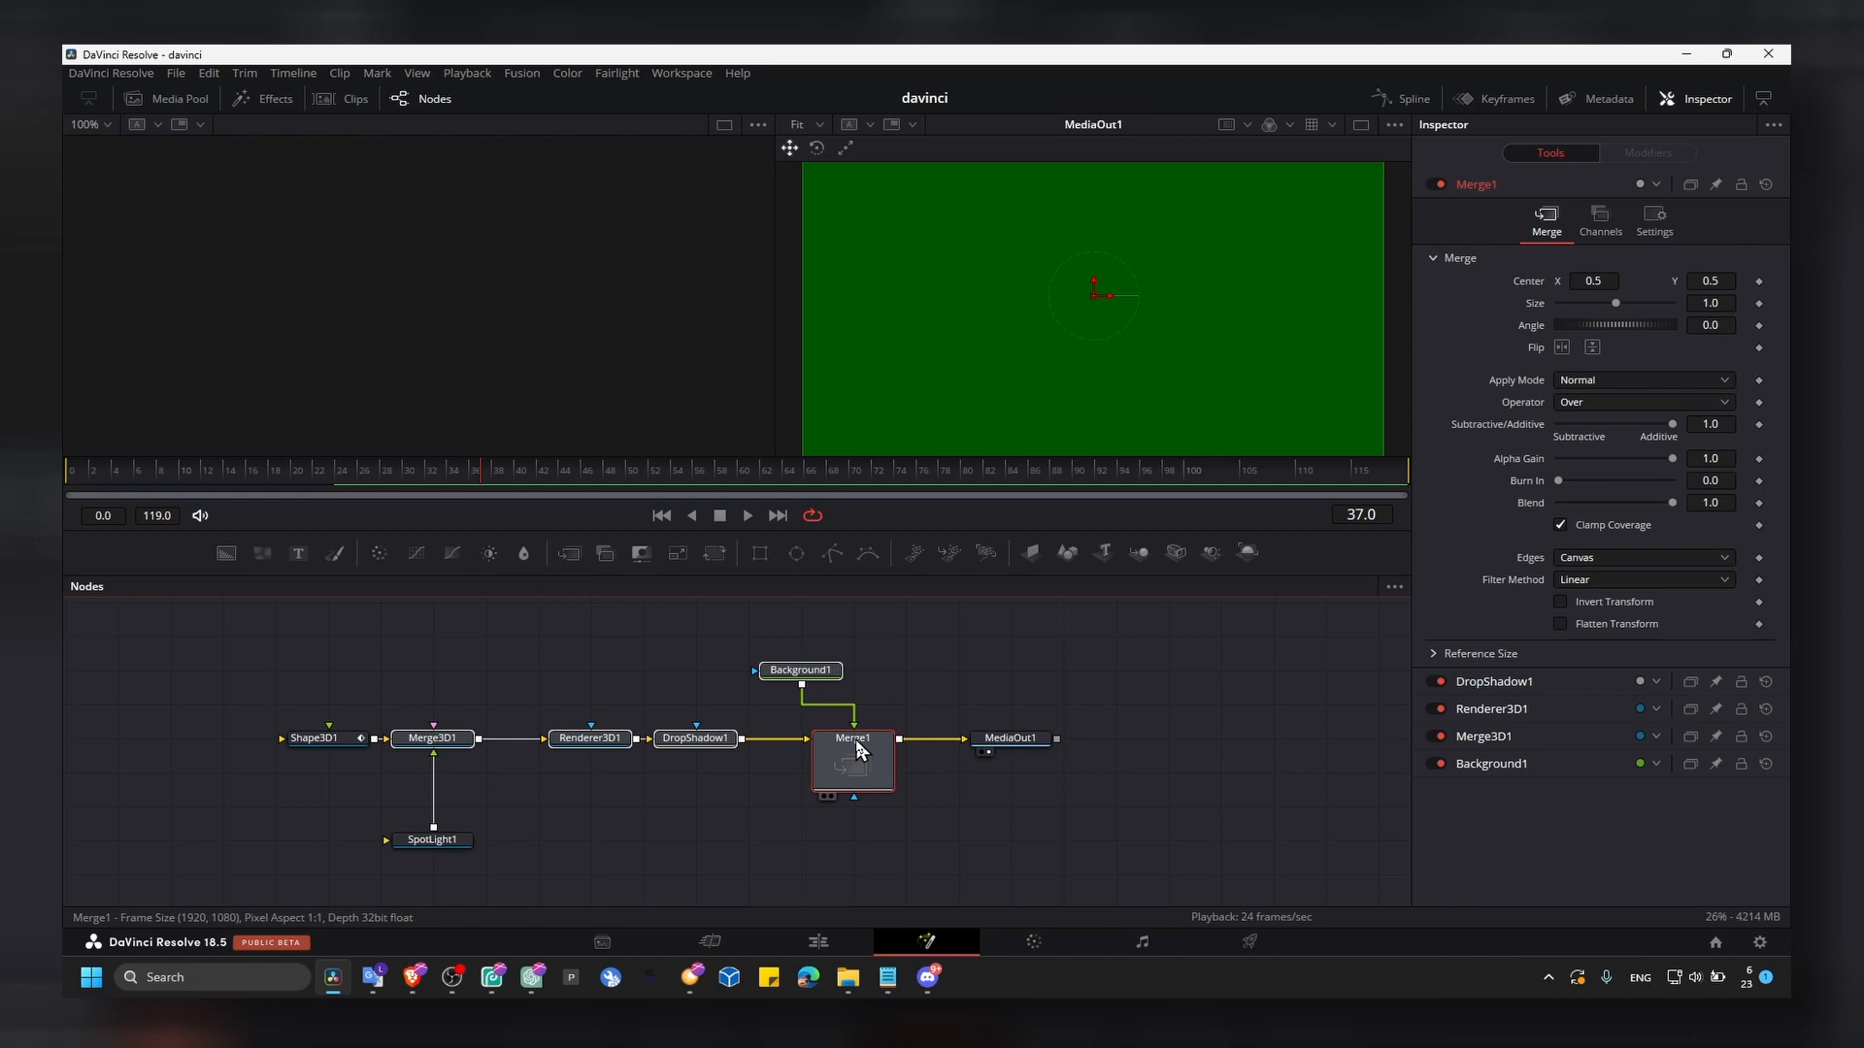
{"action": "right_click", "coordinate": [851, 758]}
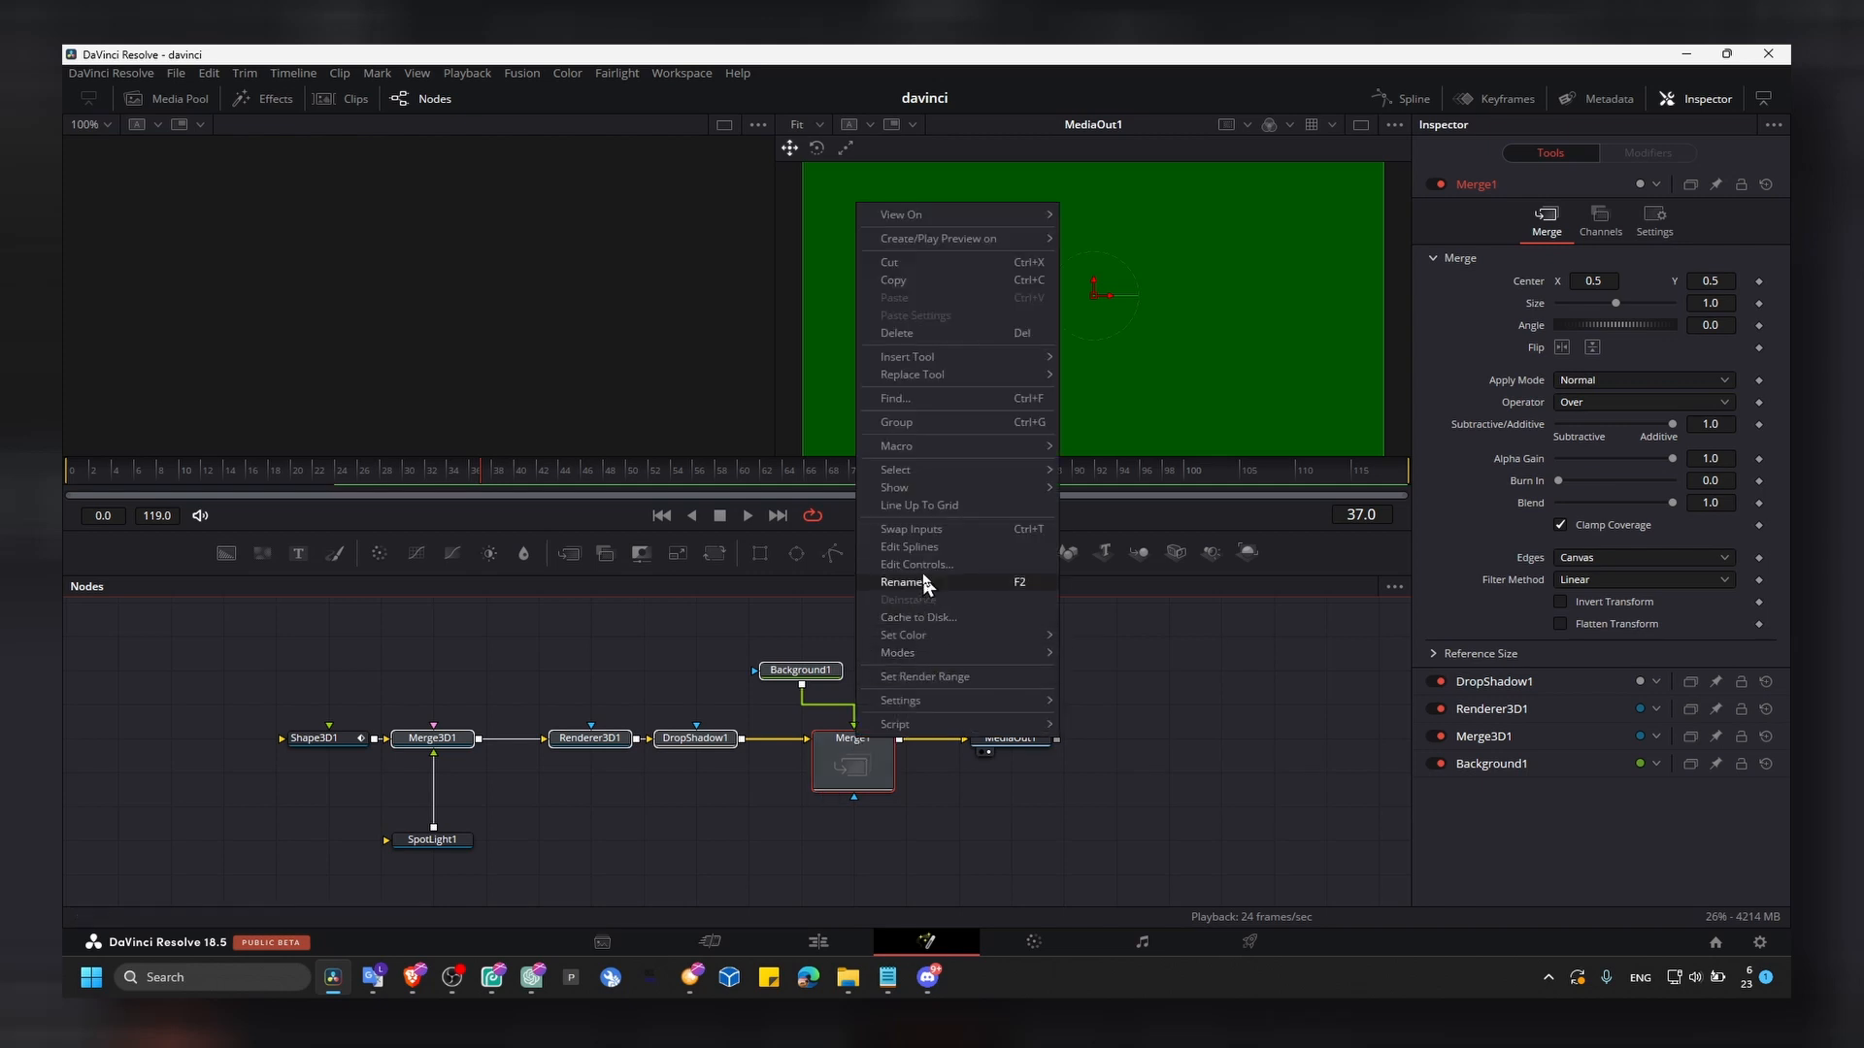
{"action": "left_click", "coordinate": [891, 707]}
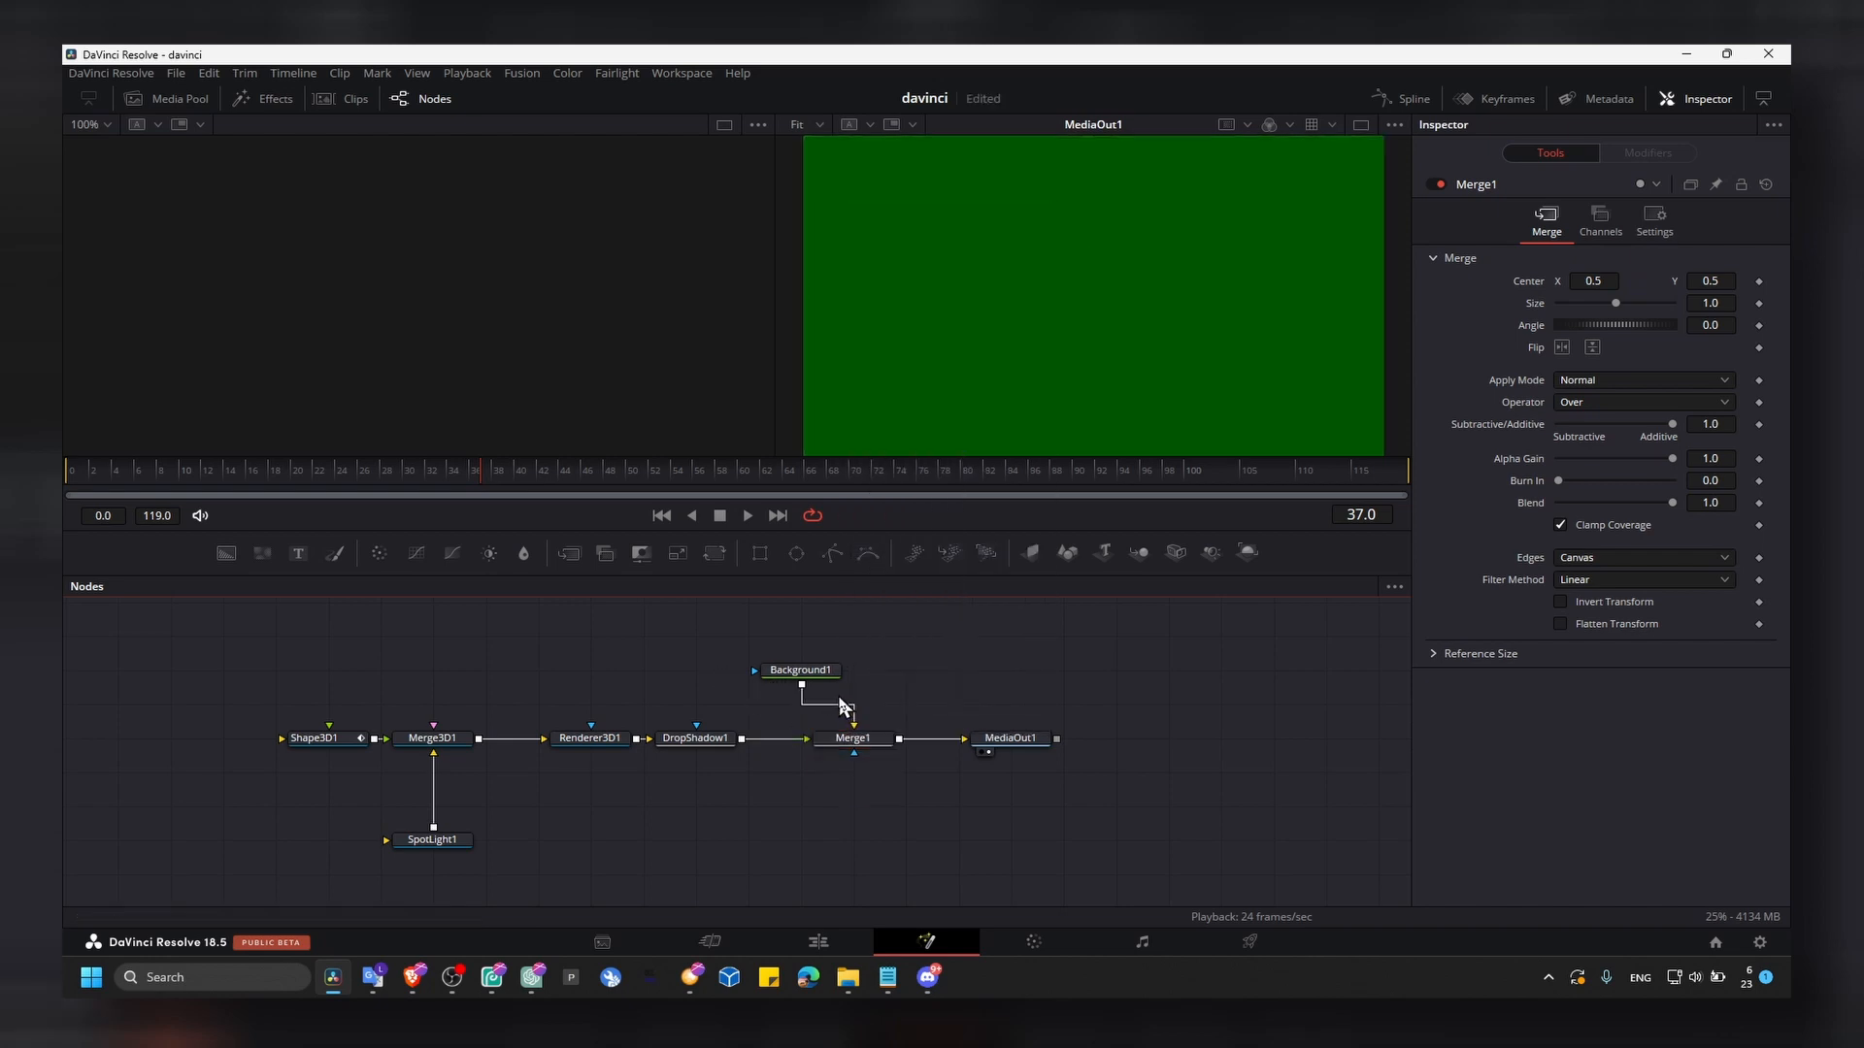
{"action": "left_click", "coordinate": [852, 738]}
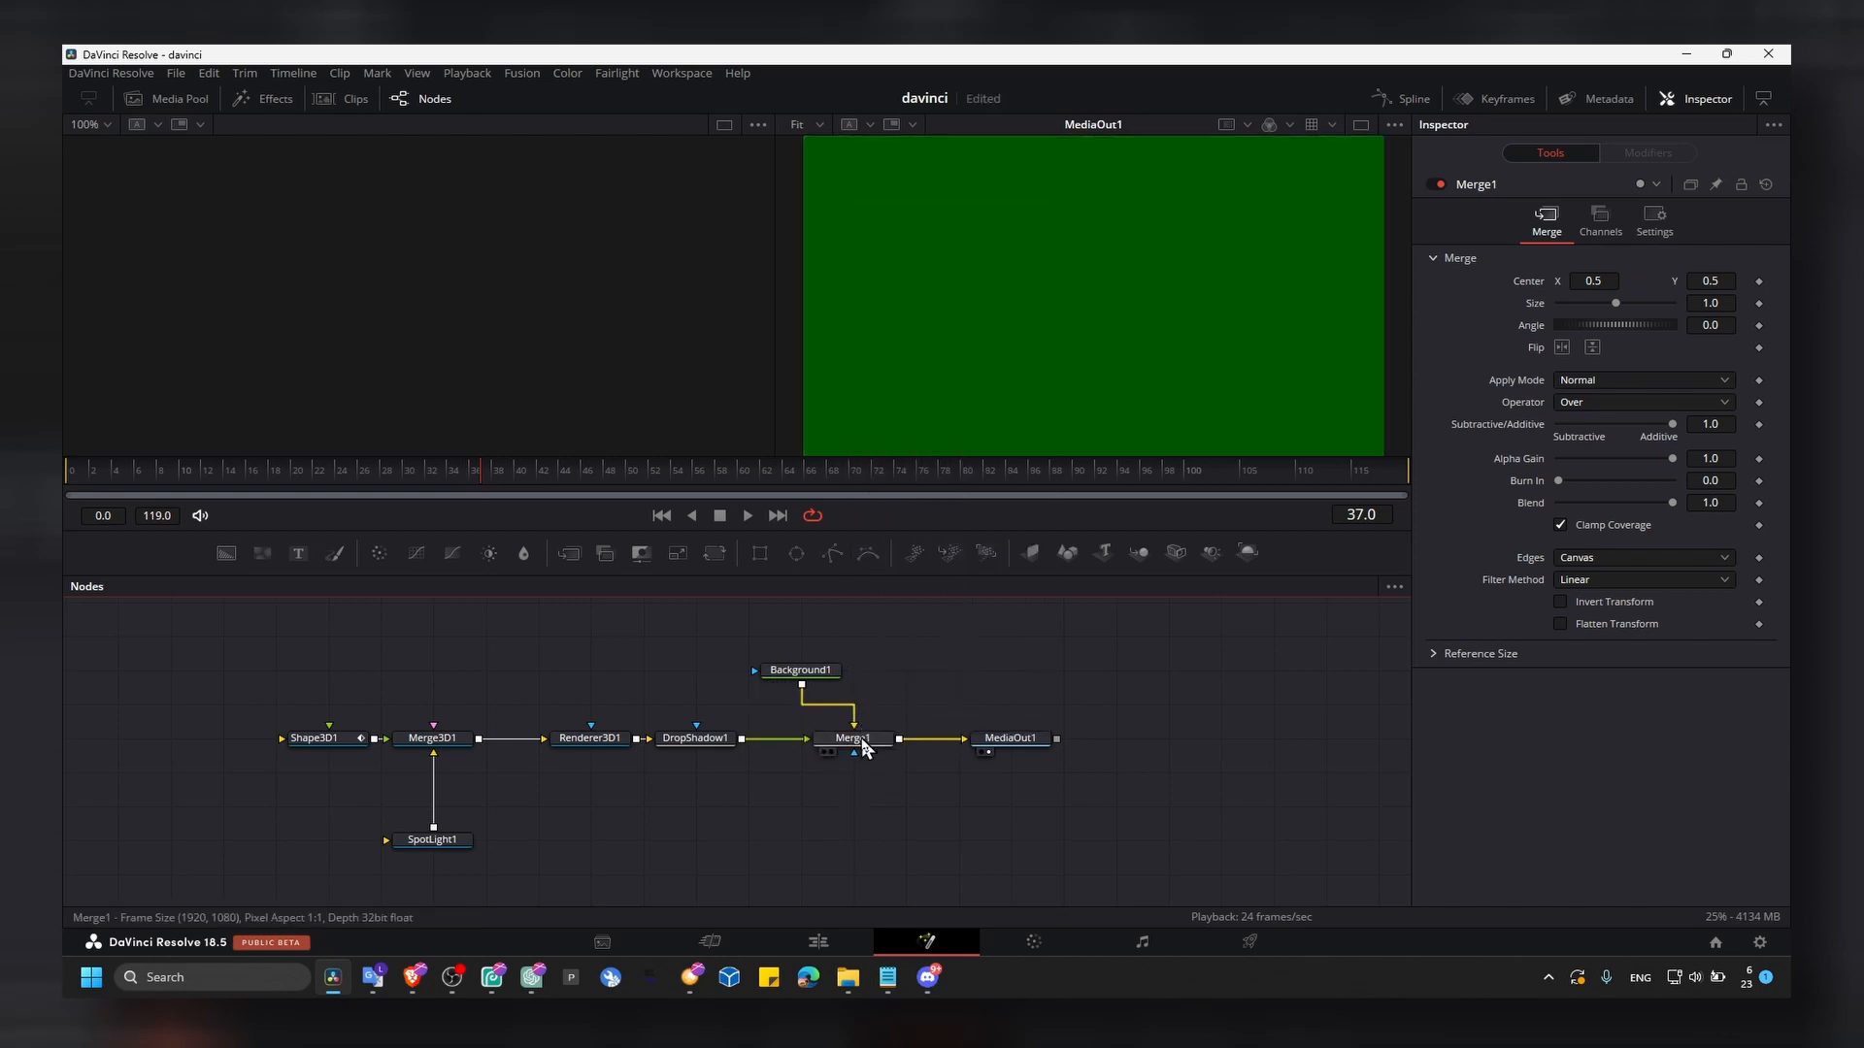
{"action": "left_click", "coordinate": [852, 738]}
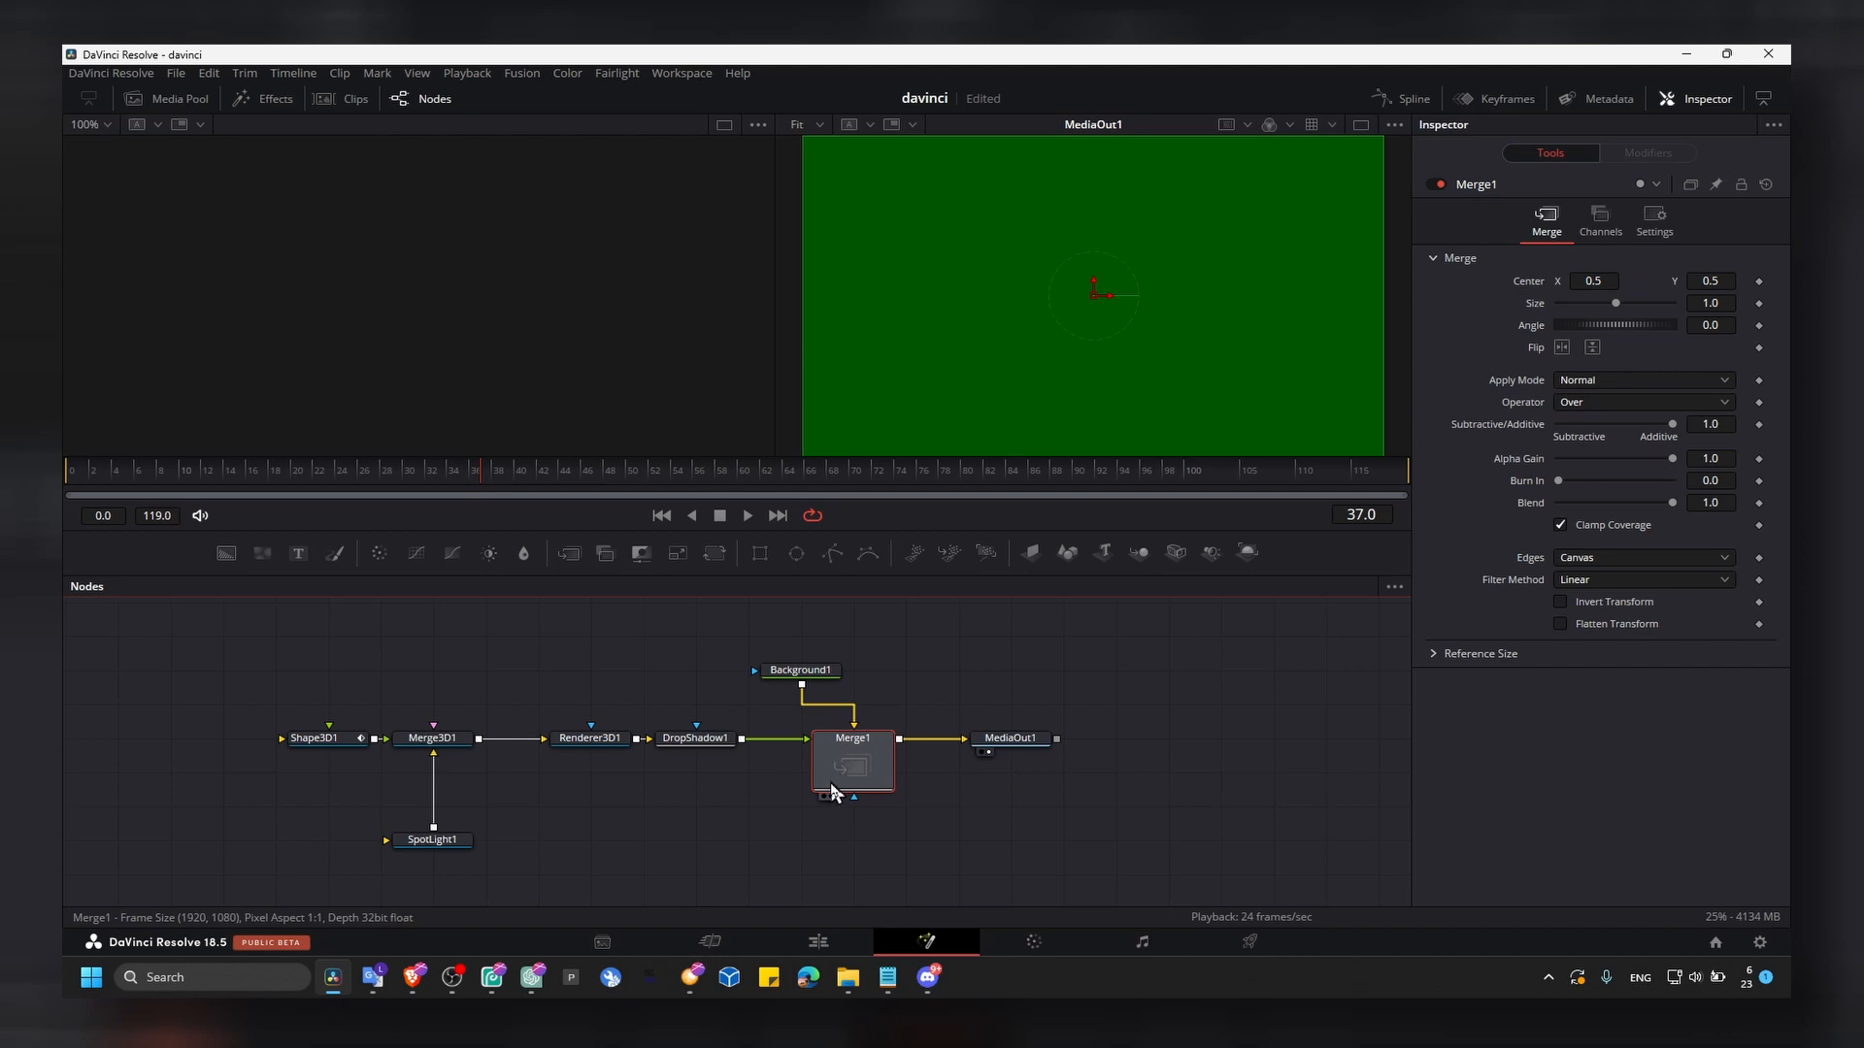